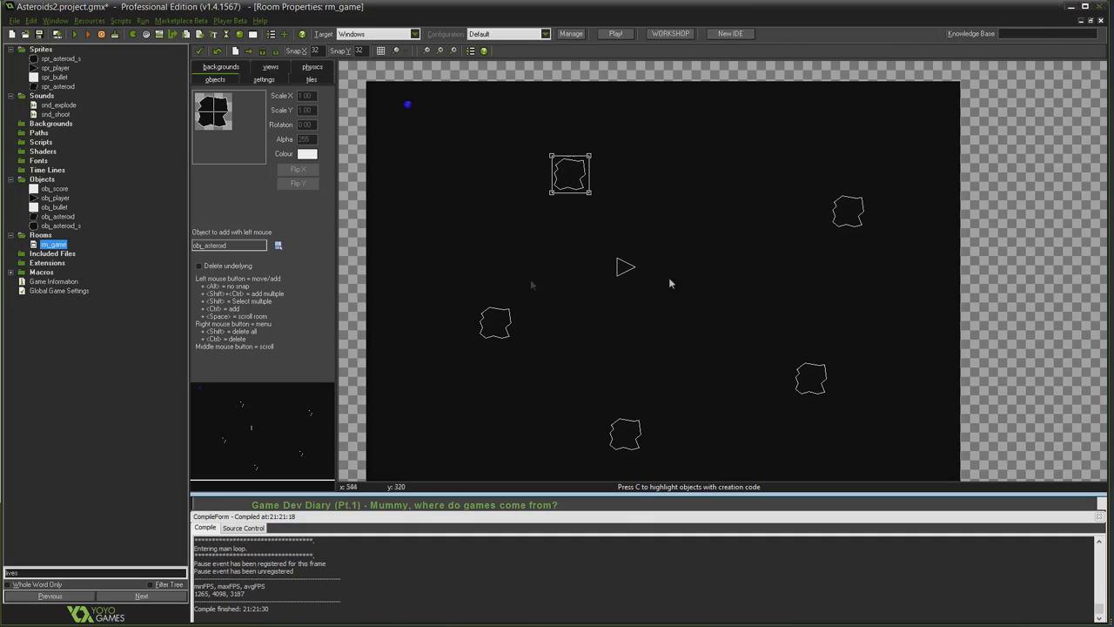
{"action": "mouse_move", "coordinate": [534, 424]}
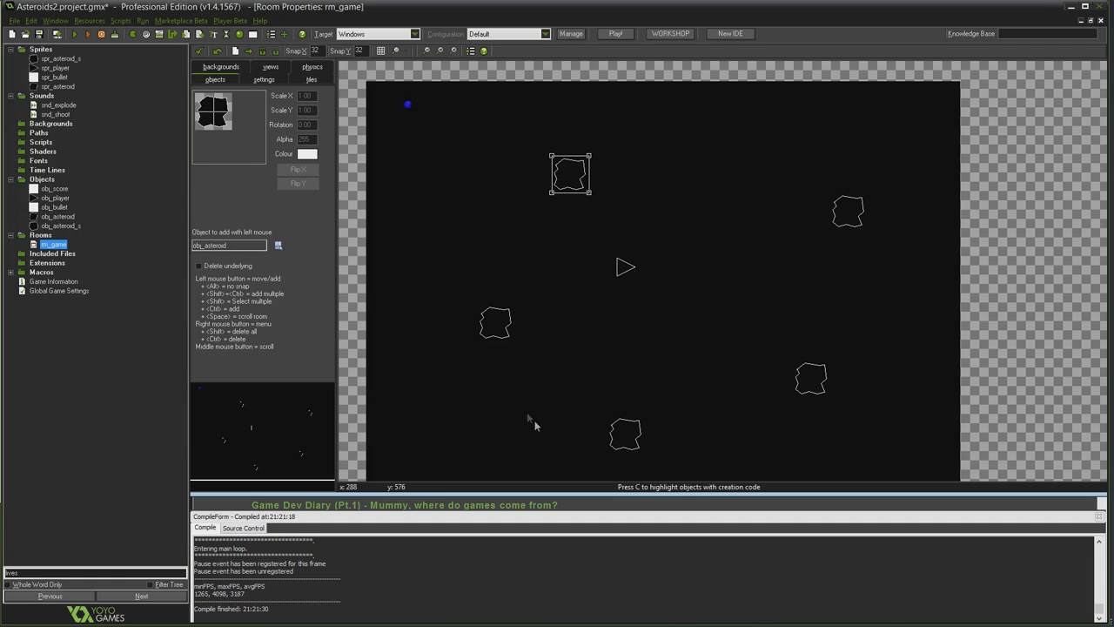
{"action": "mouse_move", "coordinate": [770, 206]}
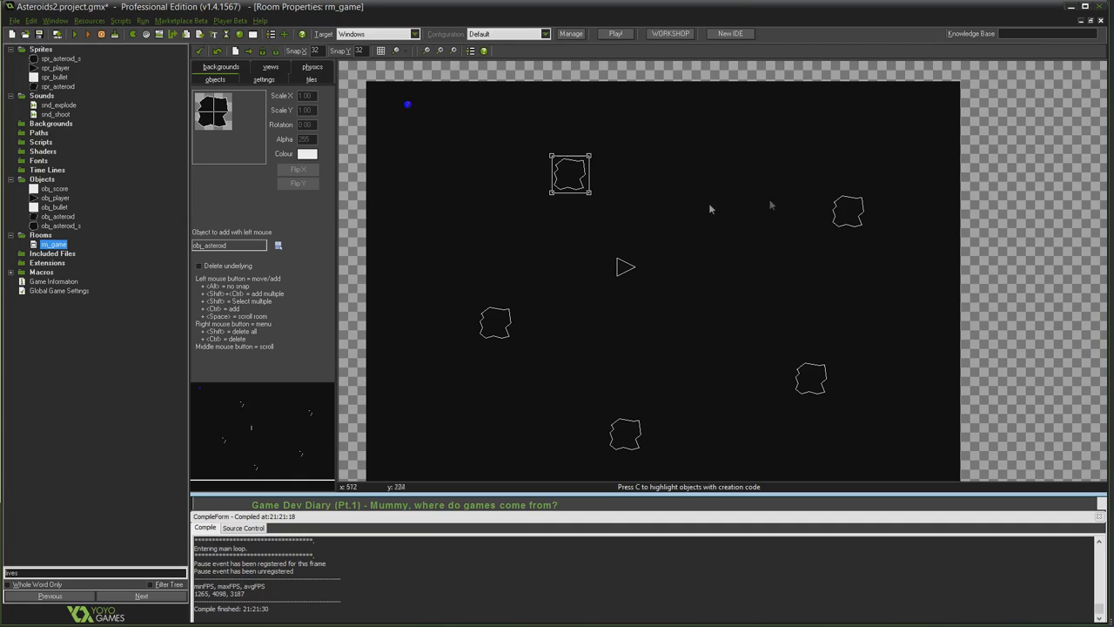
{"action": "mouse_move", "coordinate": [668, 405]}
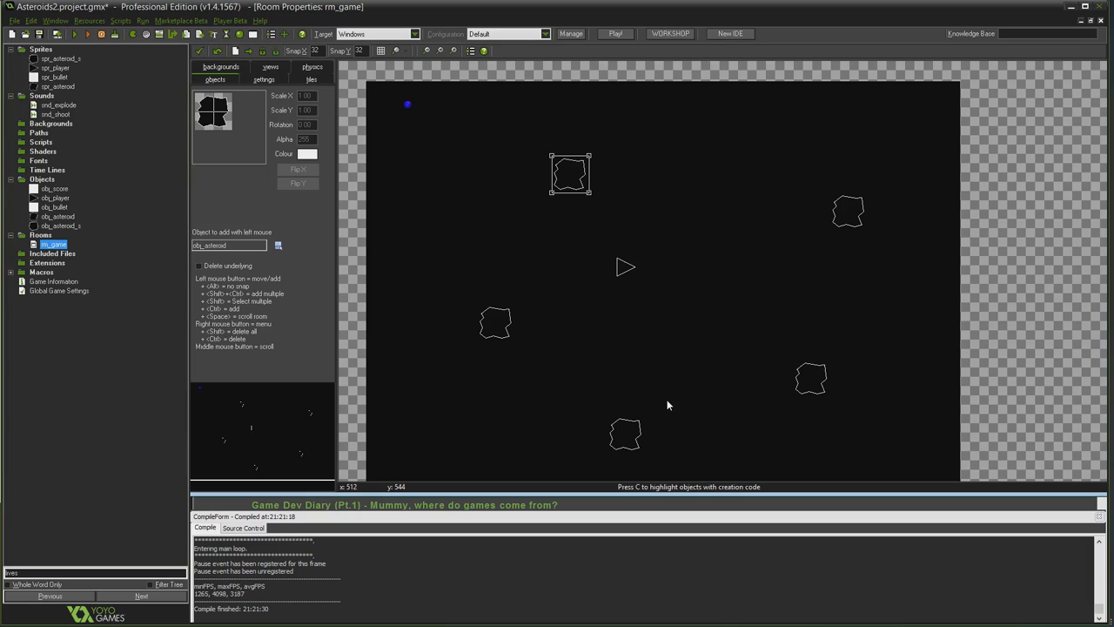
{"action": "mouse_move", "coordinate": [469, 204]}
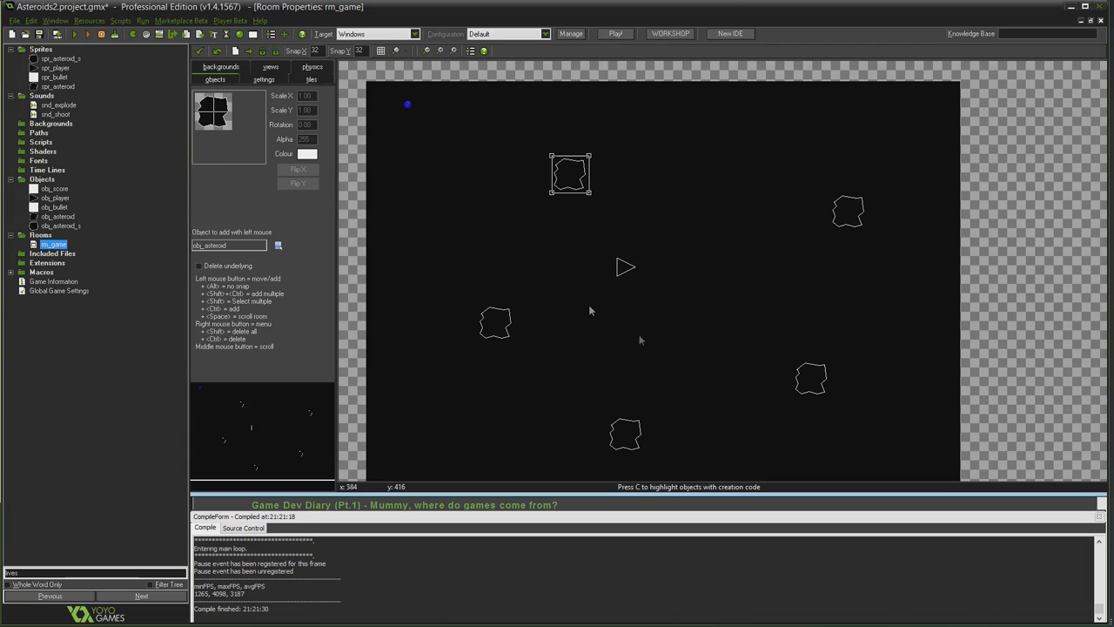
{"action": "mouse_move", "coordinate": [658, 262]}
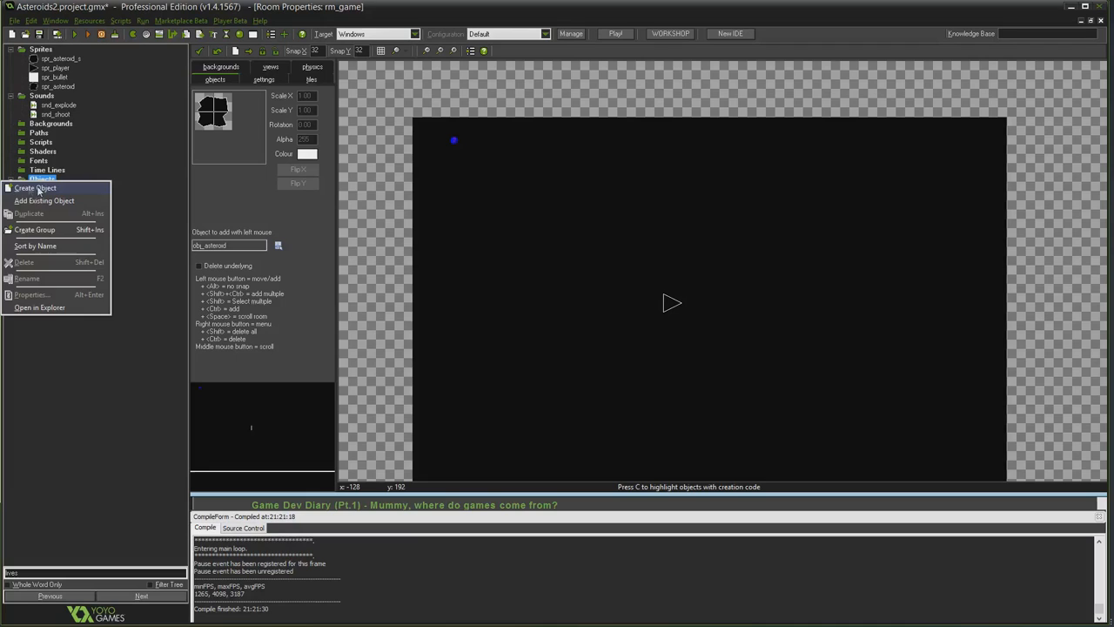
Step: Create object obj_spawner with a Step event holding an Execute Code action
{"action": "left_click", "coordinate": [34, 188]}
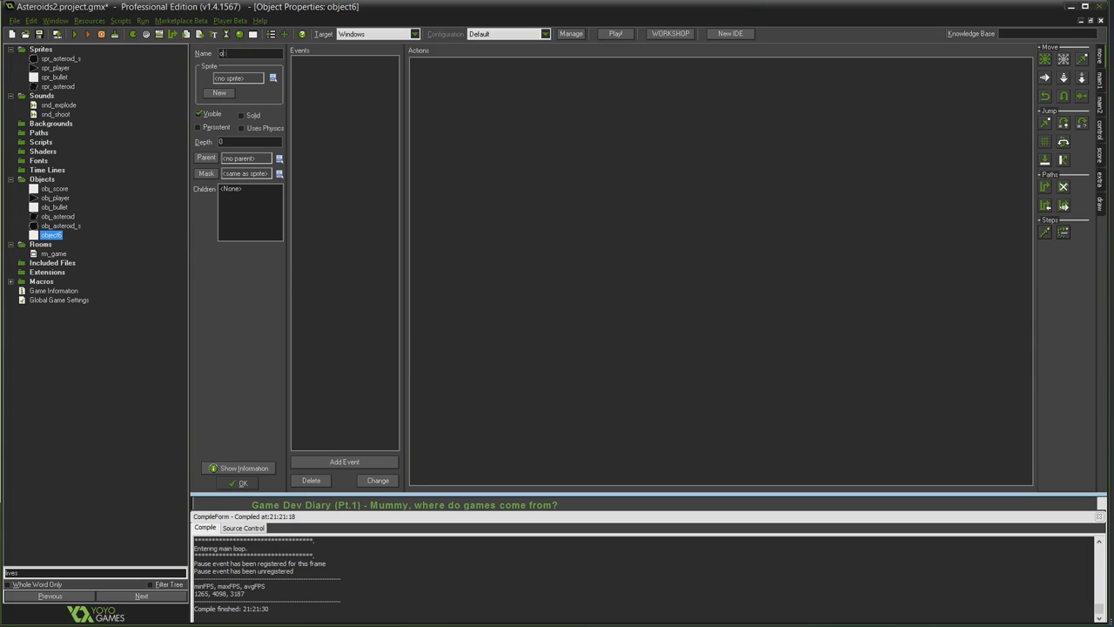
{"action": "type", "text": "obj_spawner"}
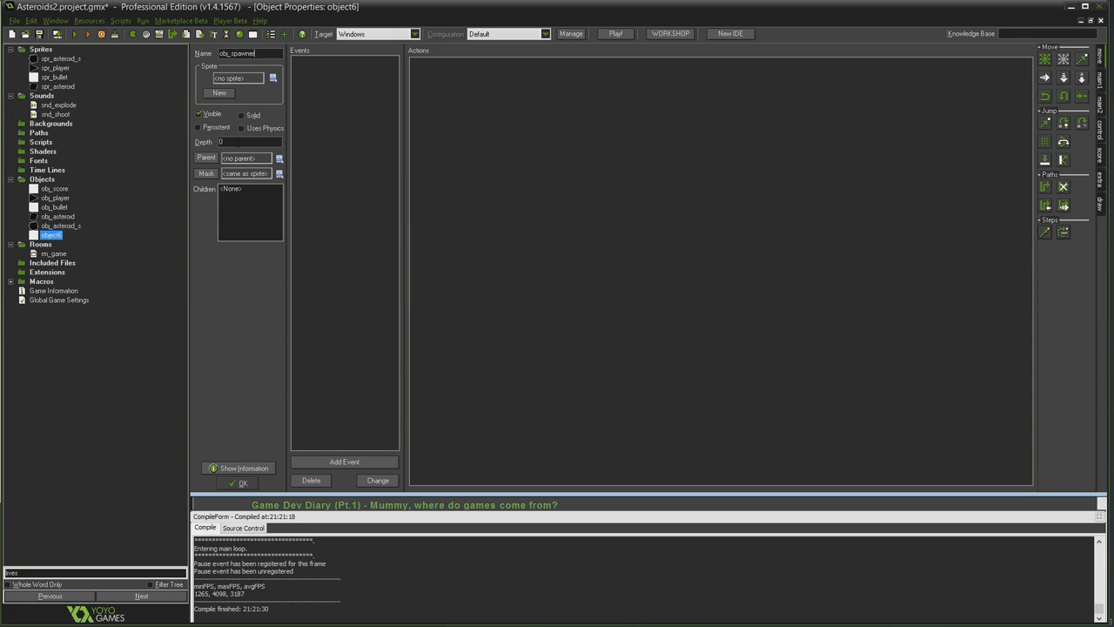
{"action": "mouse_move", "coordinate": [389, 347]}
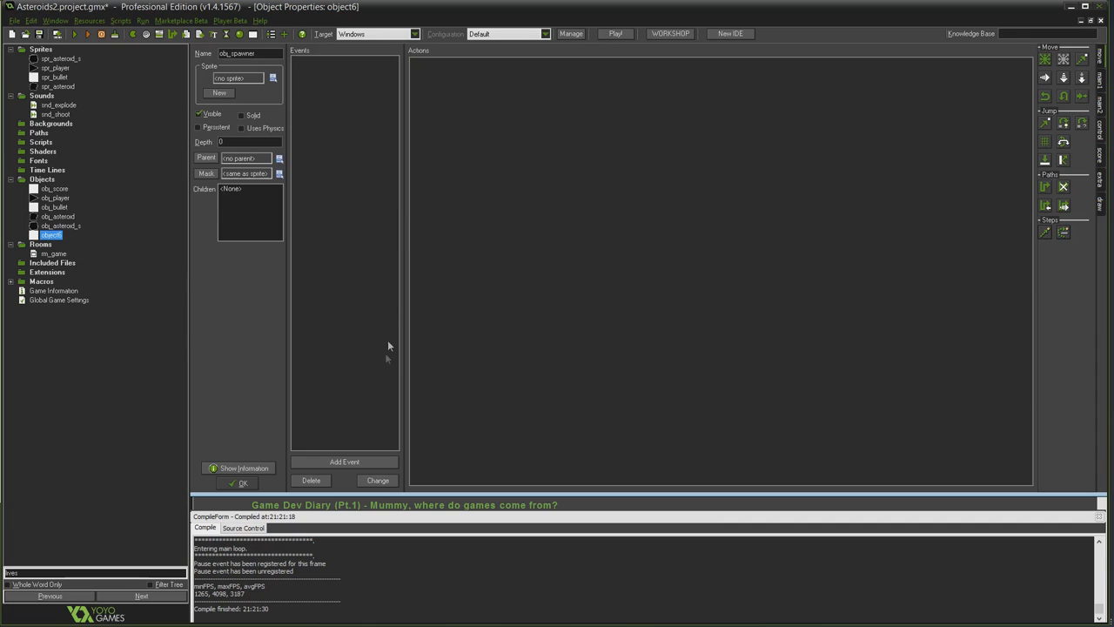
{"action": "left_click", "coordinate": [344, 461]}
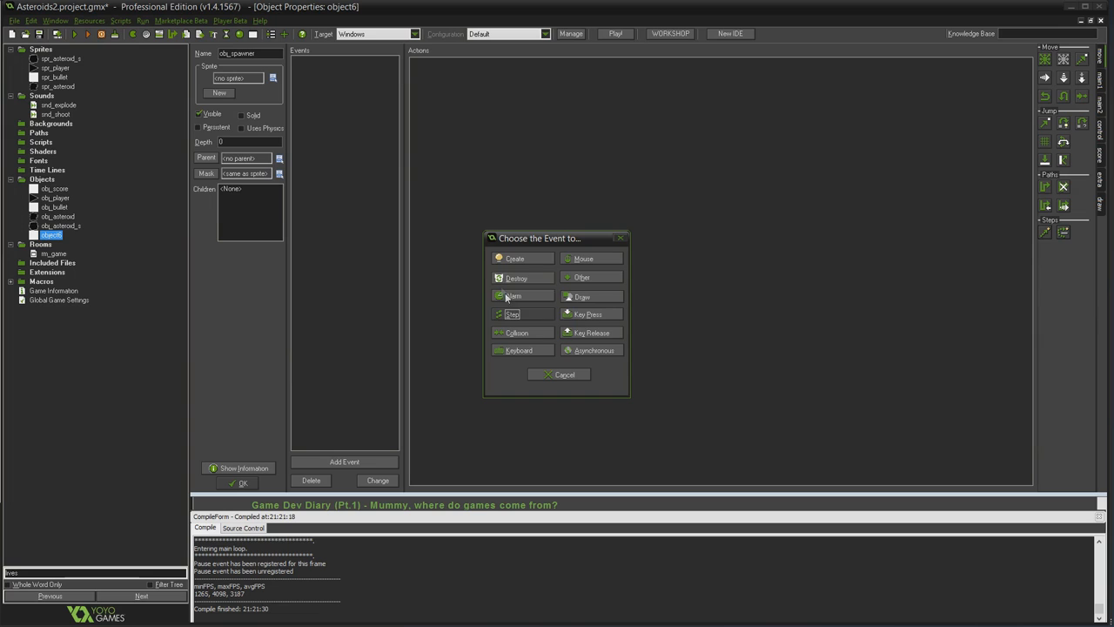
{"action": "left_click", "coordinate": [511, 314]}
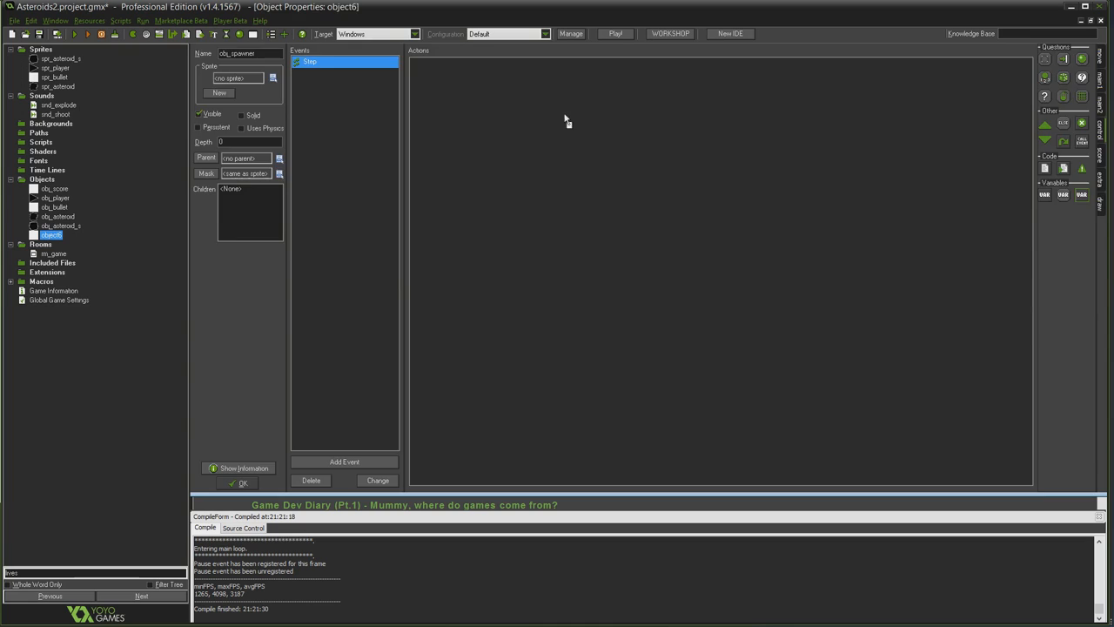
{"action": "double_click", "coordinate": [310, 61]}
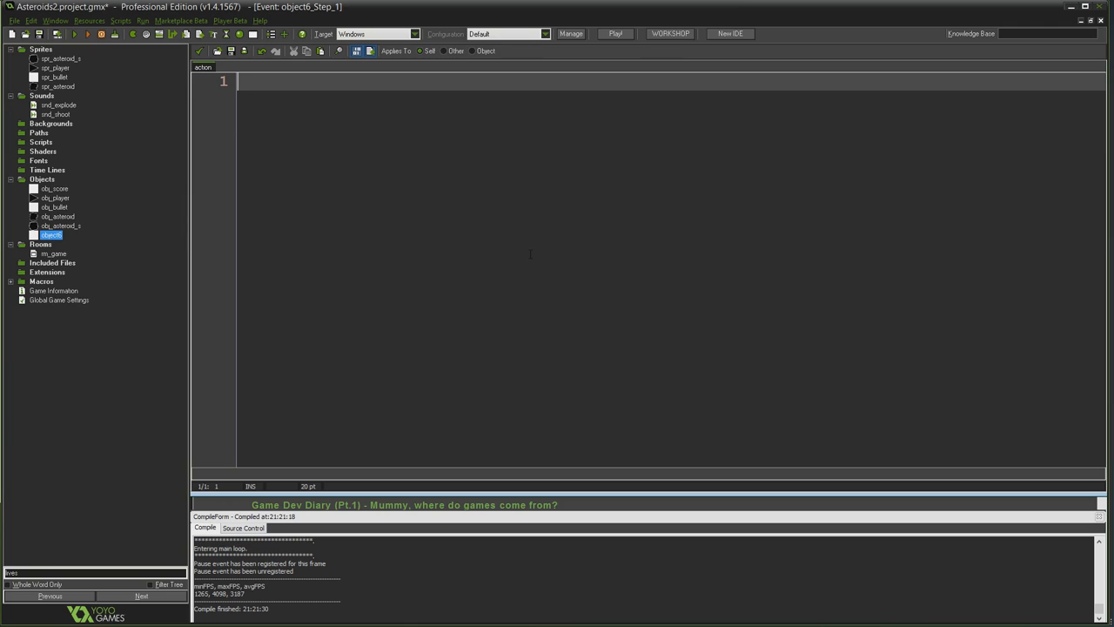
{"action": "mouse_move", "coordinate": [335, 231]}
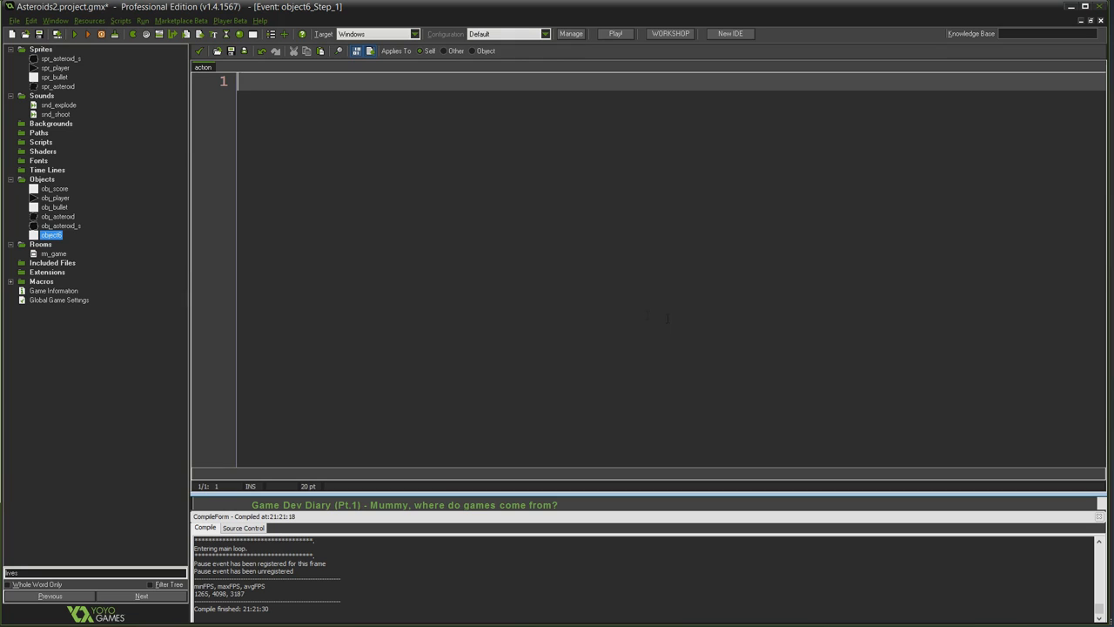
Step: Write the condition if (!instance_exists(obj_asteroid)) in the Step code
{"action": "type", "text": "if (!"}
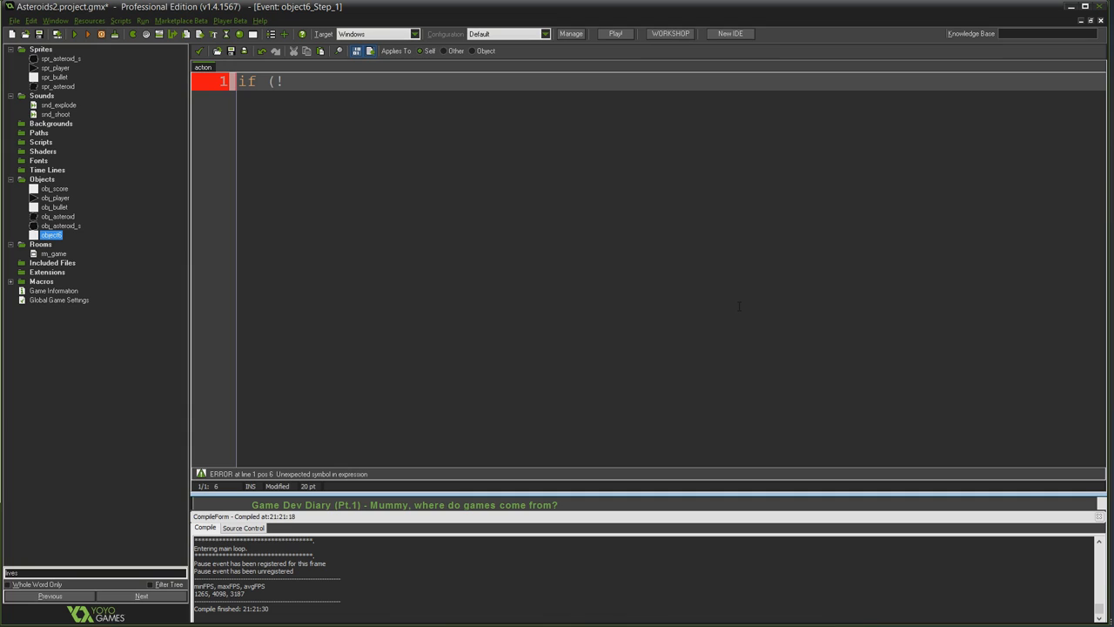
{"action": "type", "text": "instance_"}
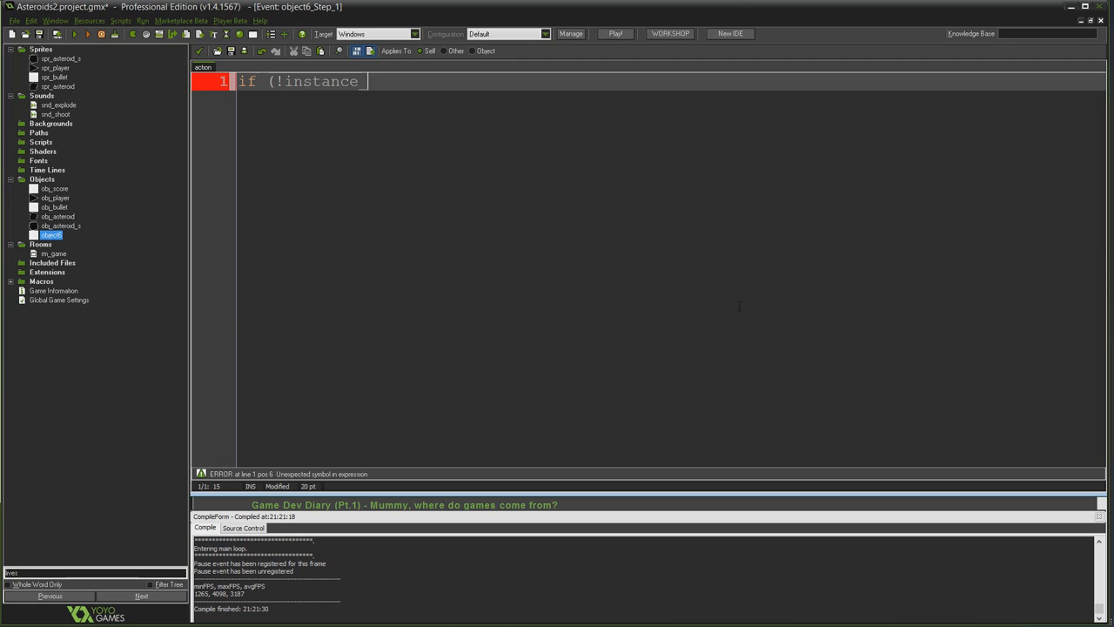
{"action": "type", "text": "exists"}
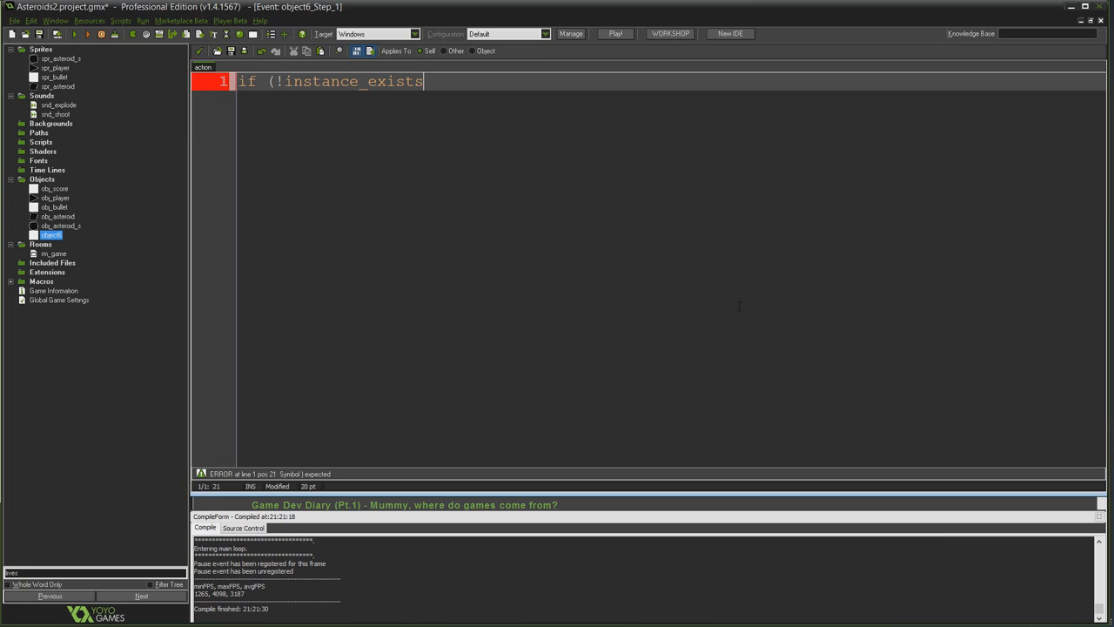
{"action": "type", "text": "("}
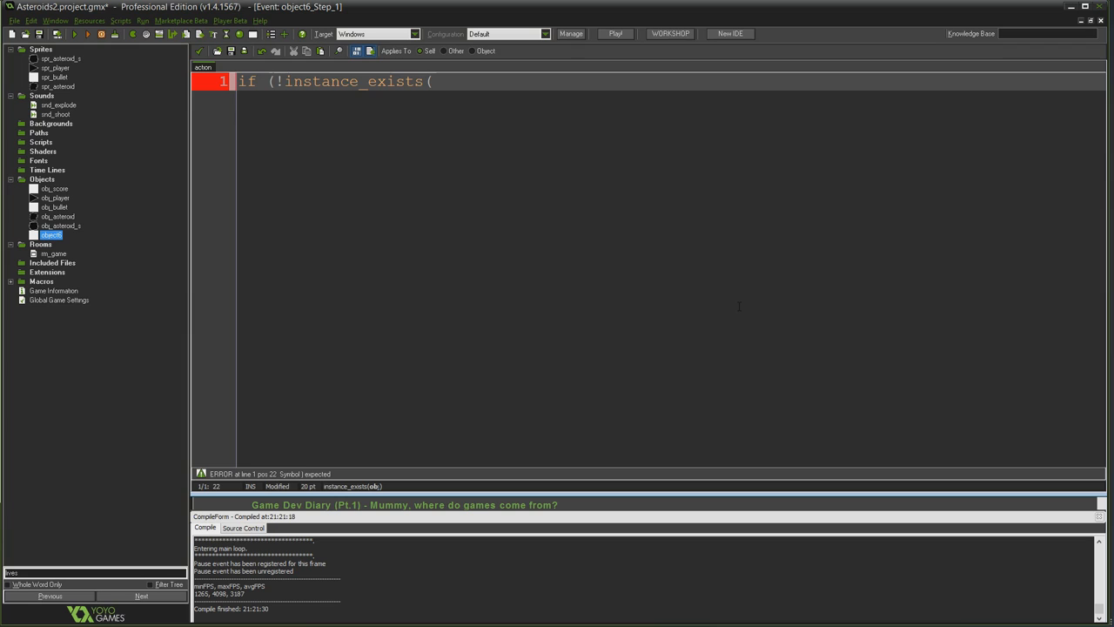
{"action": "type", "text": "obj_asteroid)"}
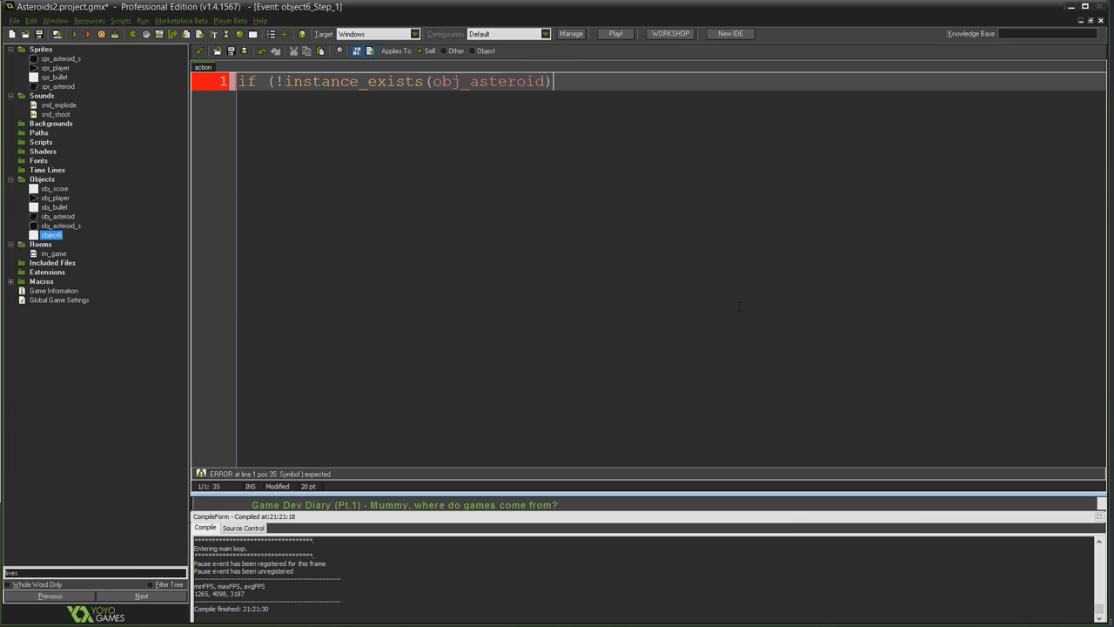
{"action": "type", "text": ")"}
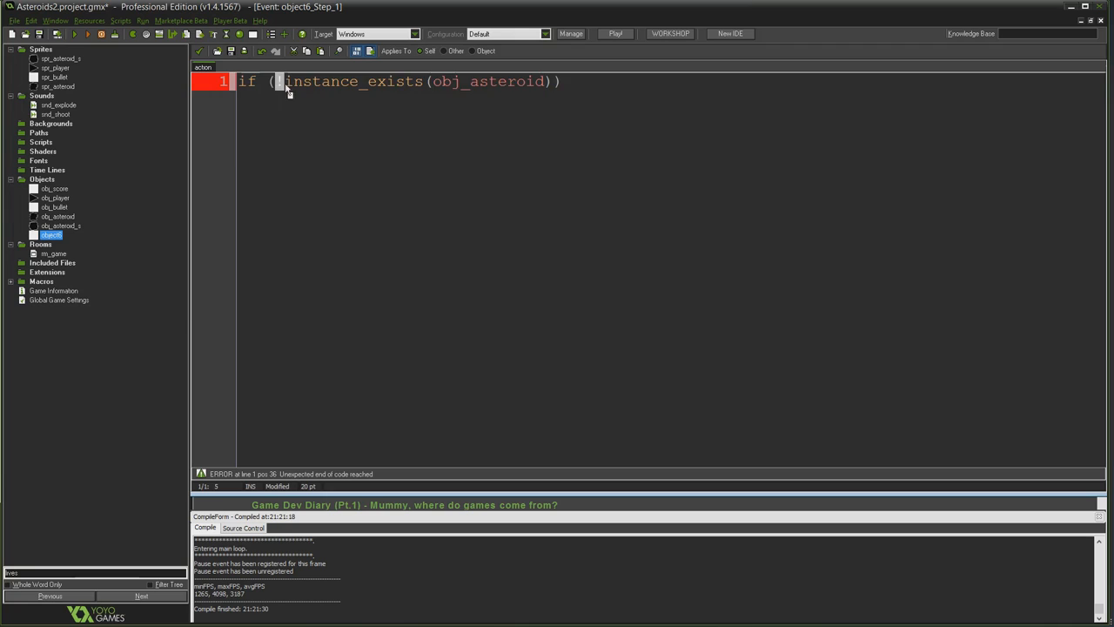
Step: Add an empty pair of curly braces below the if condition
{"action": "type", "text": "!"}
{"action": "type", "text": "{"}
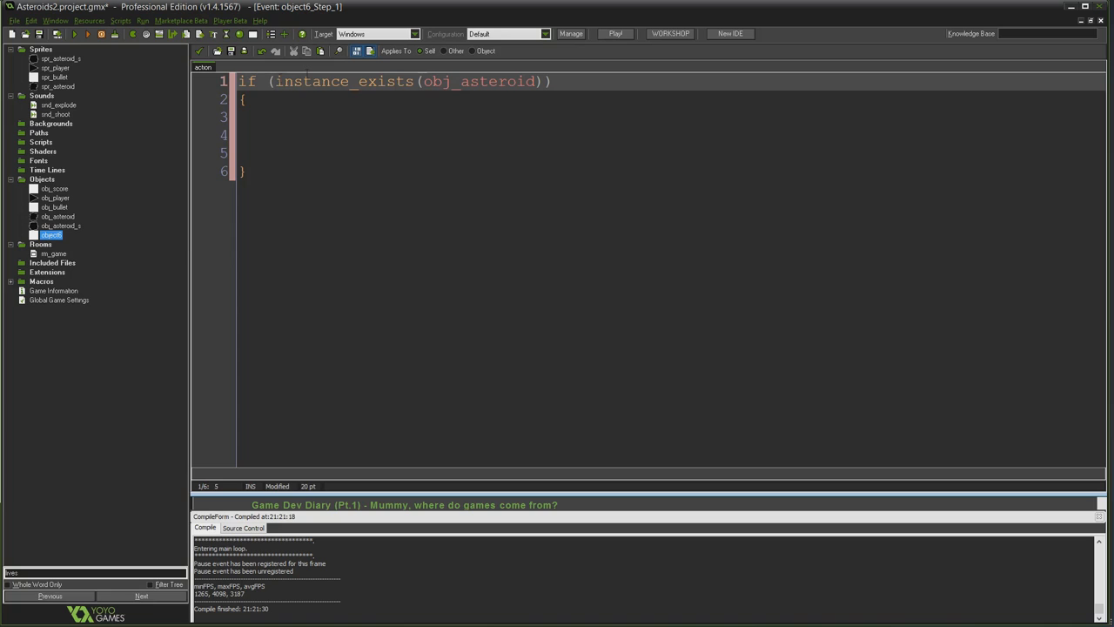
{"action": "type", "text": "!"}
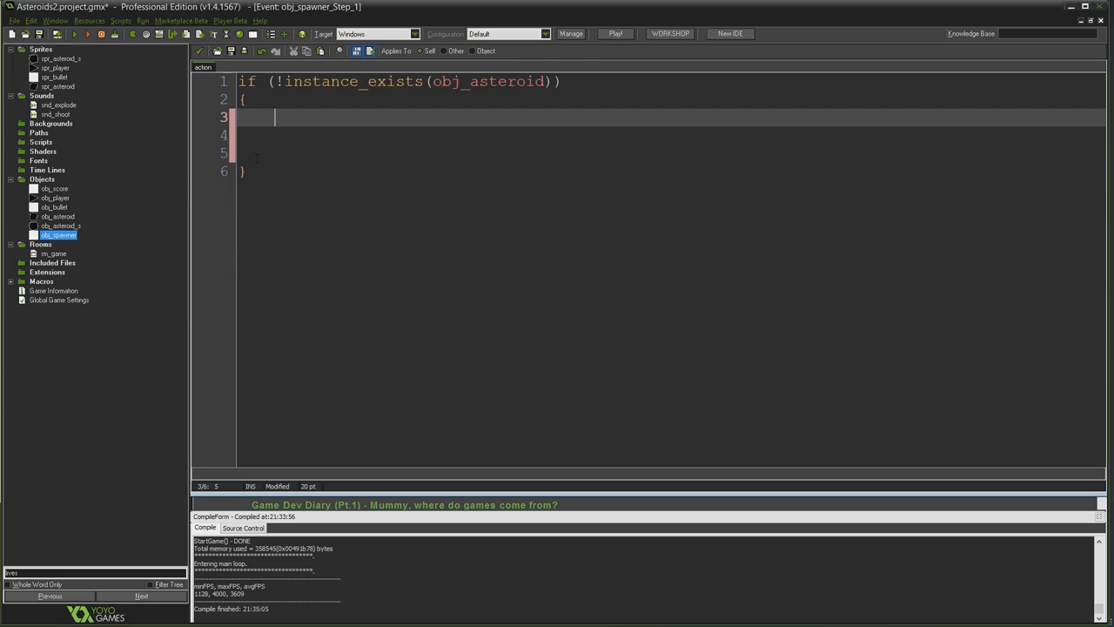
{"action": "mouse_move", "coordinate": [492, 210]}
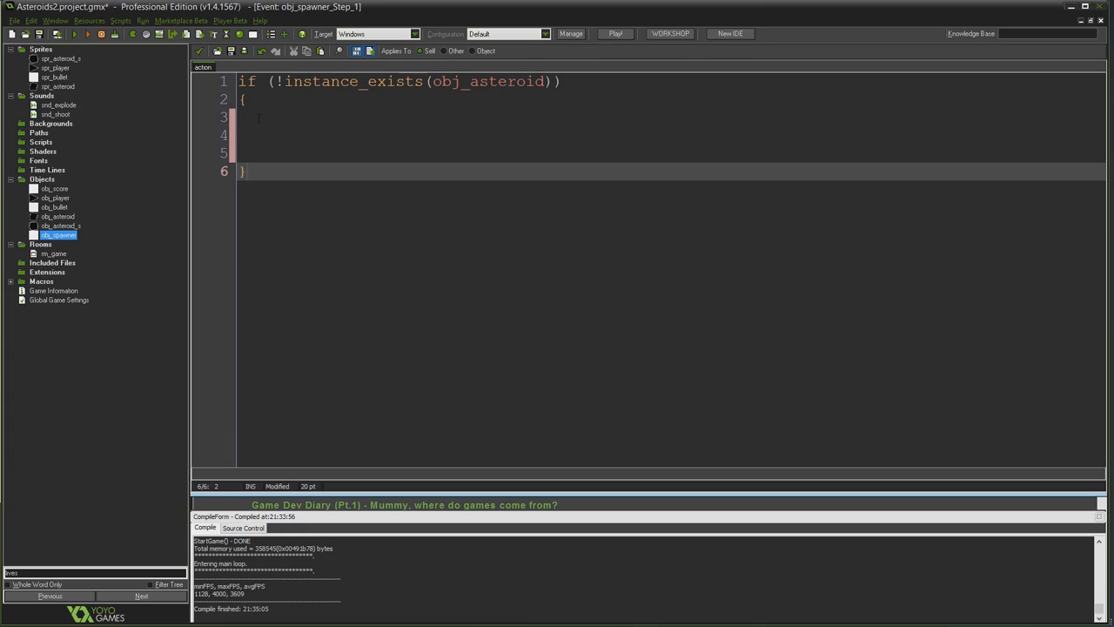
Step: Write instance_create(random(room_width),random(room_height),obj_asteroid); inside the braces
{"action": "left_click", "coordinate": [261, 117]}
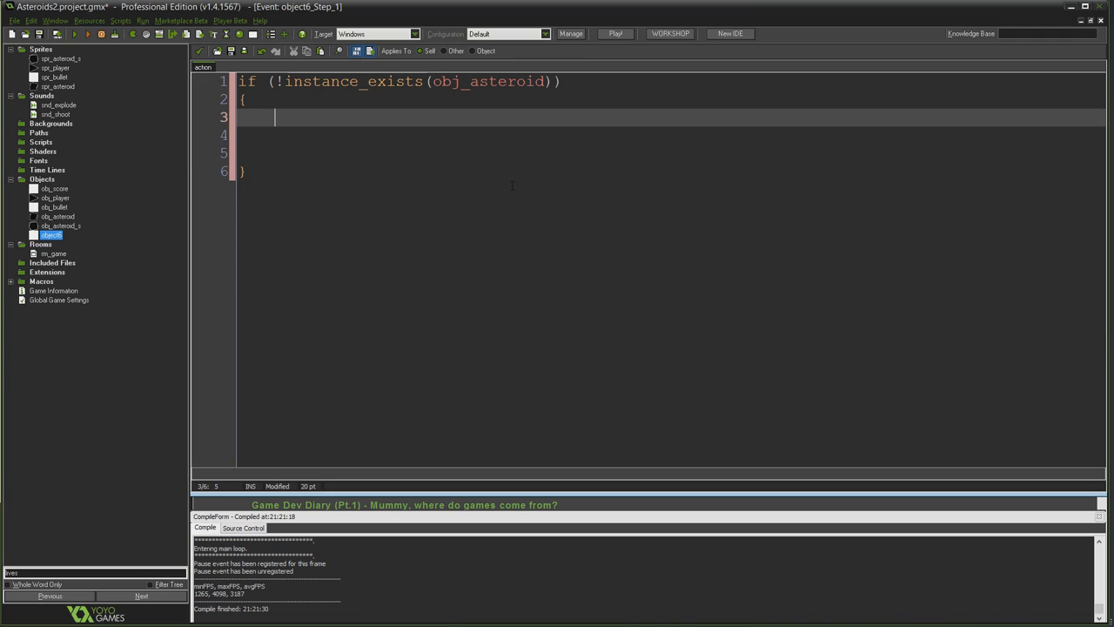
{"action": "type", "text": "instance_c"}
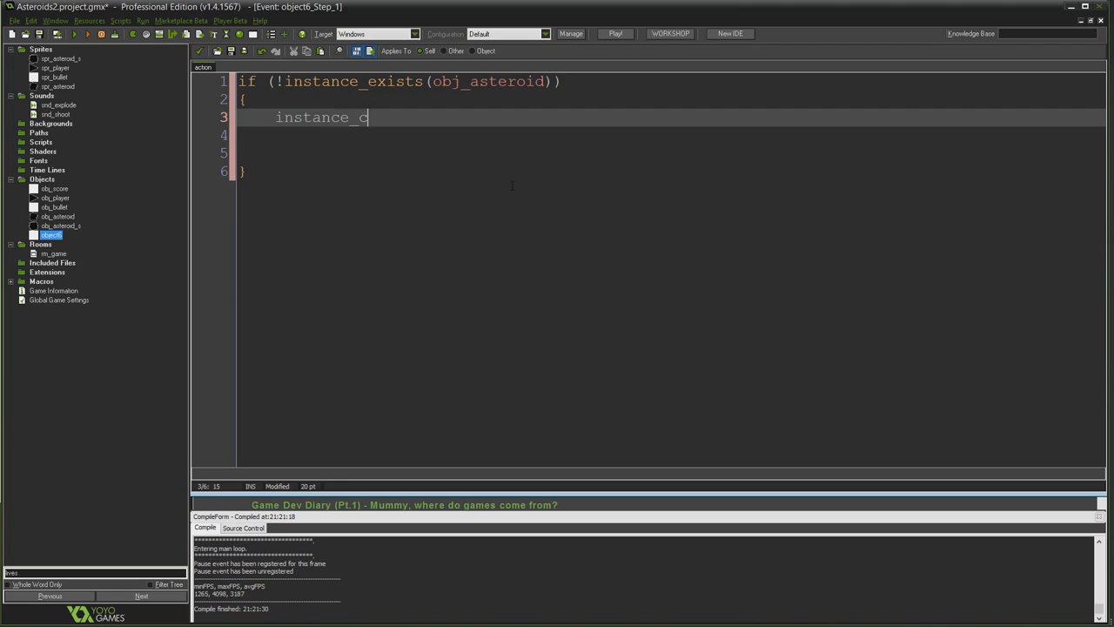
{"action": "type", "text": "reate(r"}
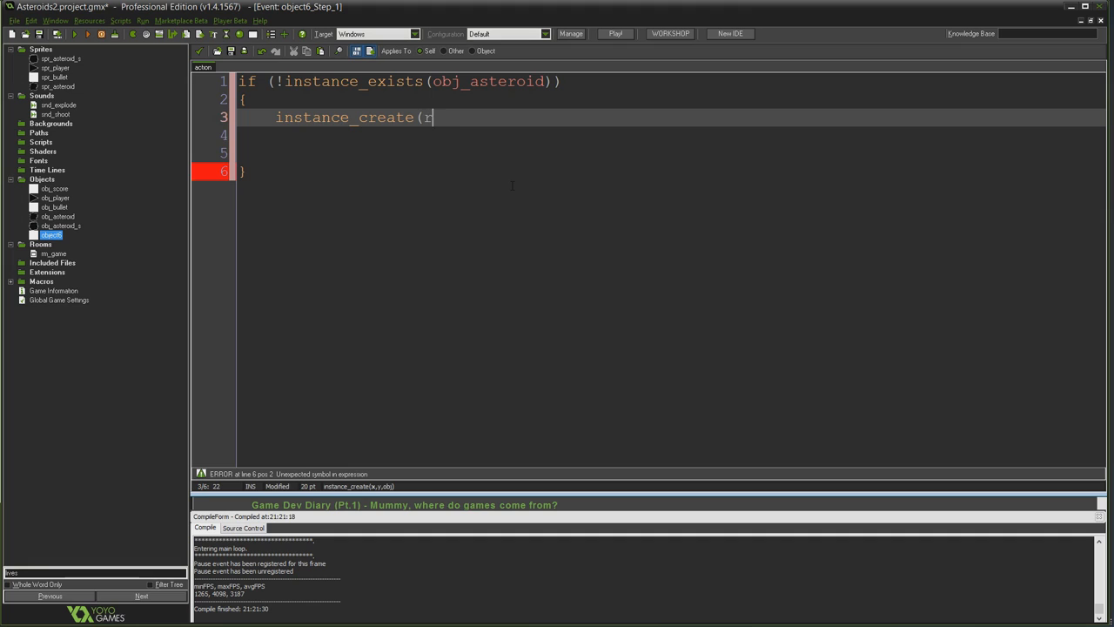
{"action": "type", "text": "andom(room_width)"}
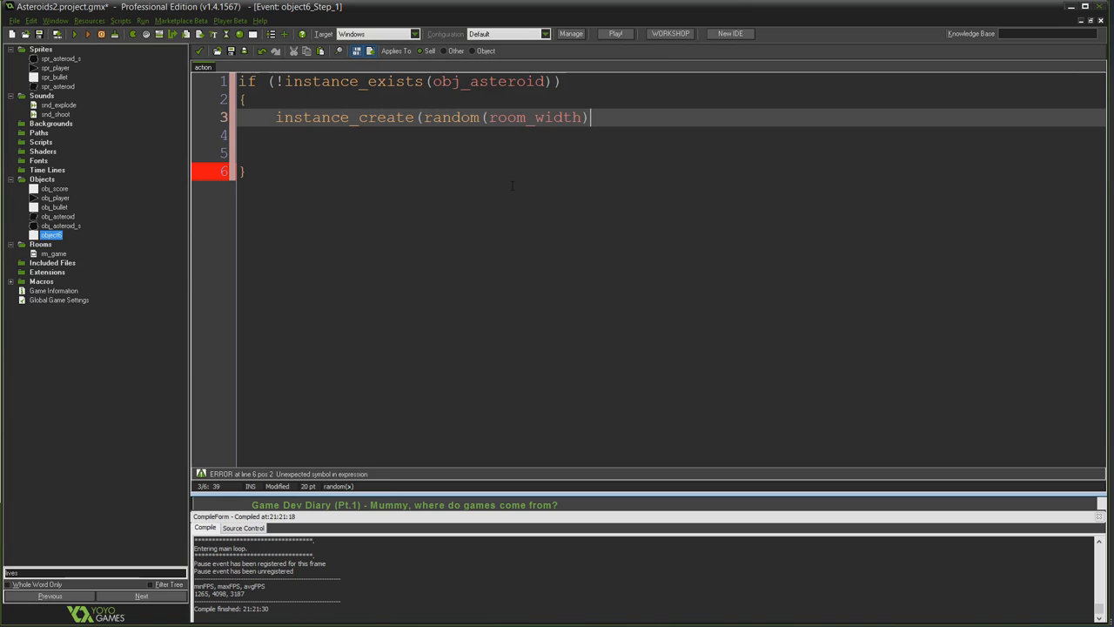
{"action": "type", "text": ","}
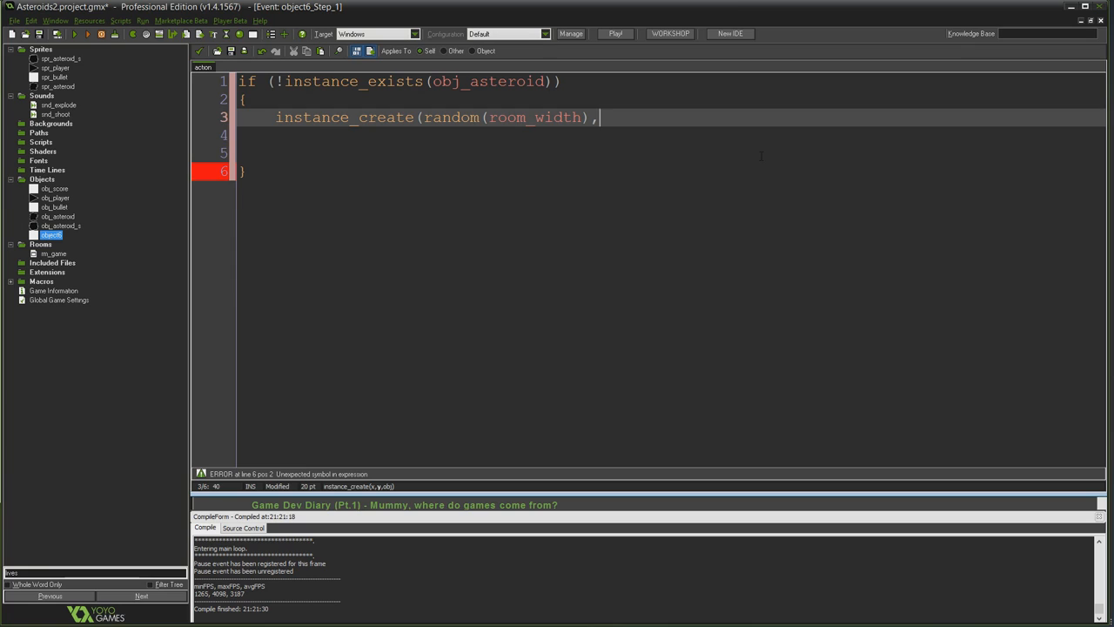
{"action": "mouse_move", "coordinate": [663, 135]}
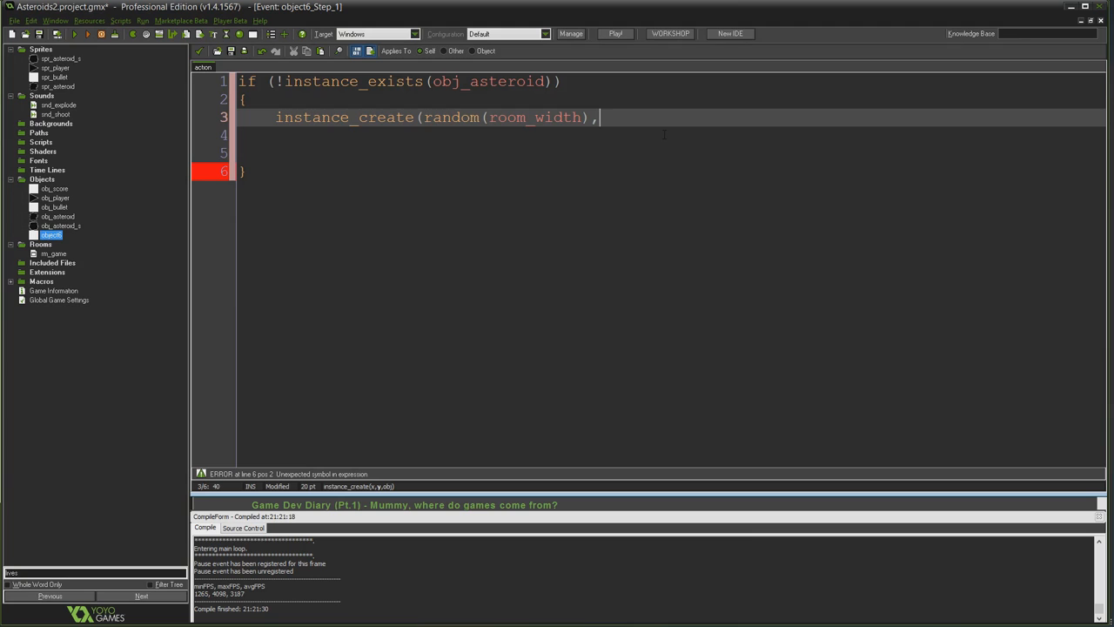
{"action": "double_click", "coordinate": [535, 116]}
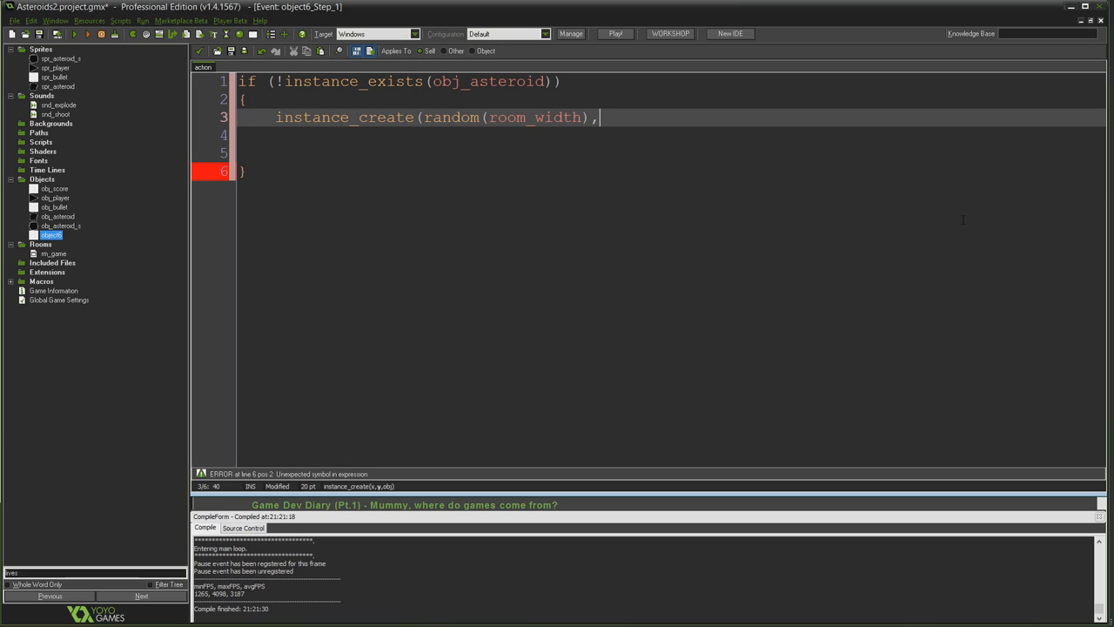
{"action": "type", "text": "random(room_height"}
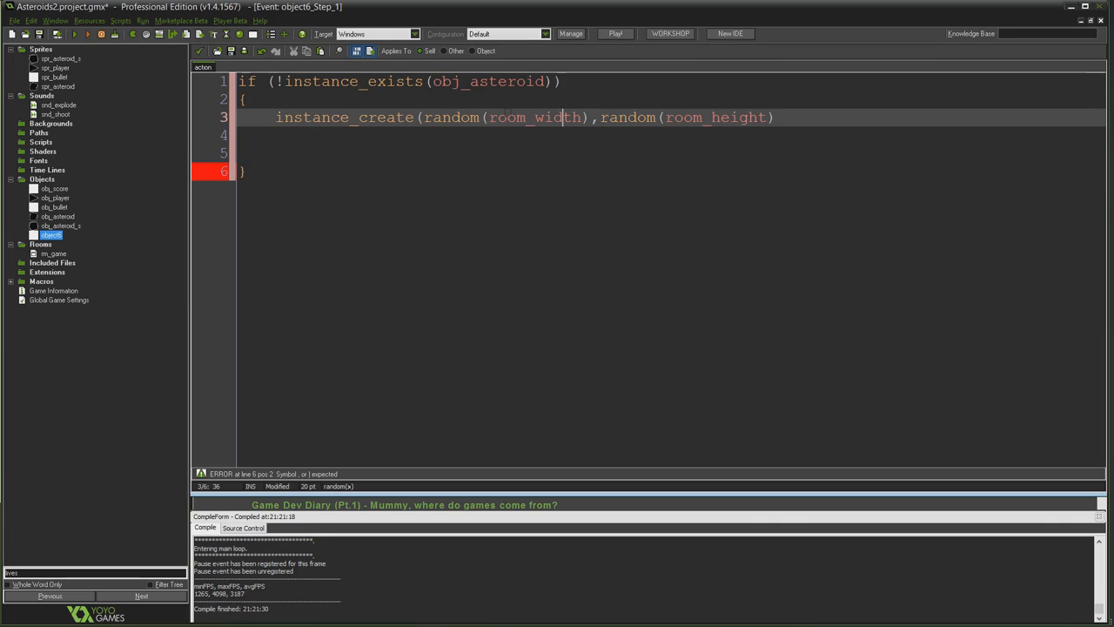
{"action": "double_click", "coordinate": [534, 117]}
{"action": "type", "text": "),"}
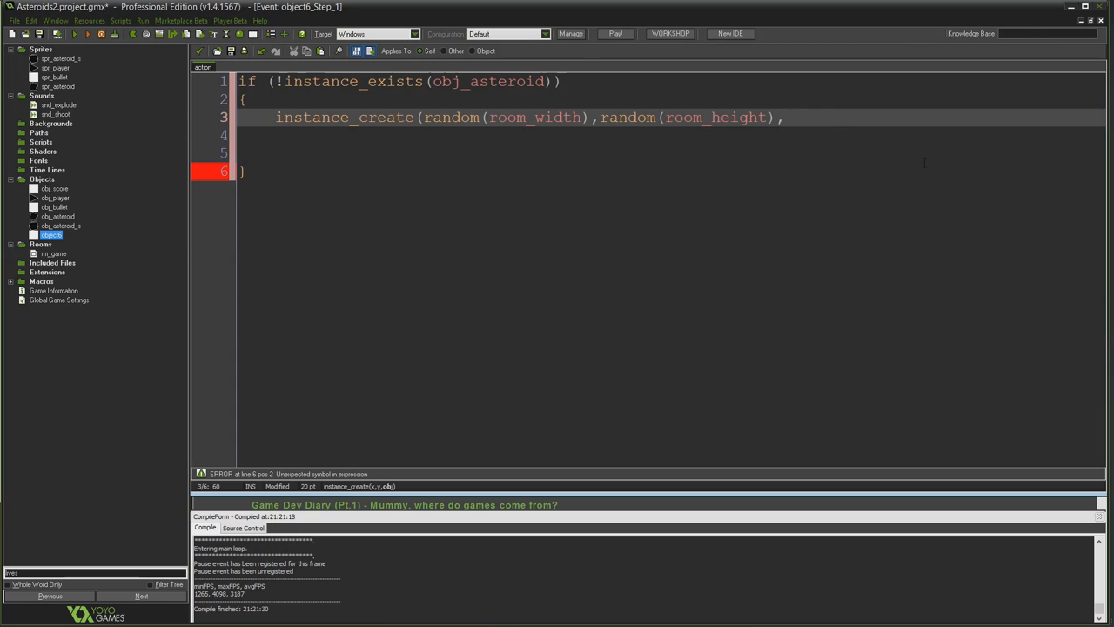
{"action": "type", "text": "obj_asteroid);"}
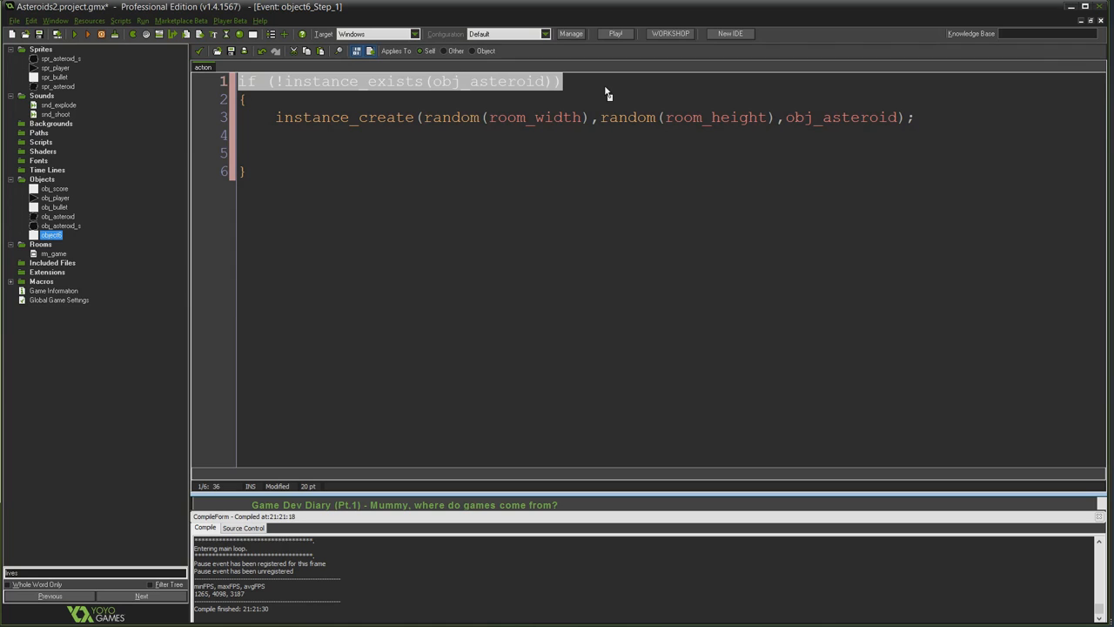
{"action": "double_click", "coordinate": [487, 81]}
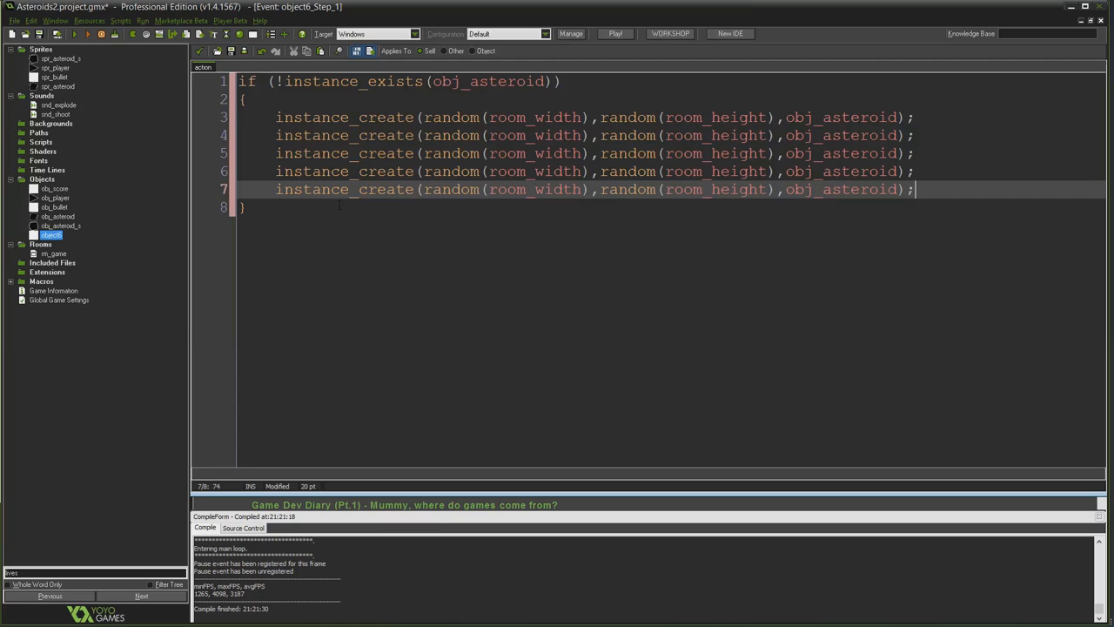
Step: Duplicate the instance_create line into five lines spawning asteroids at once
{"action": "type", "text": "asdasdasd"}
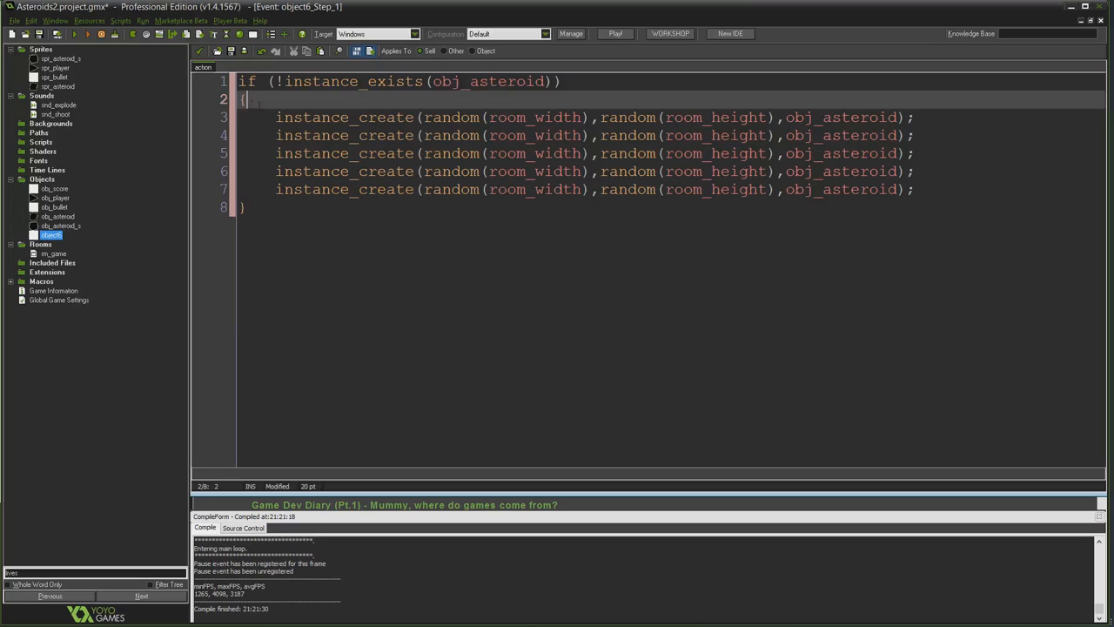
{"action": "left_click", "coordinate": [293, 117]}
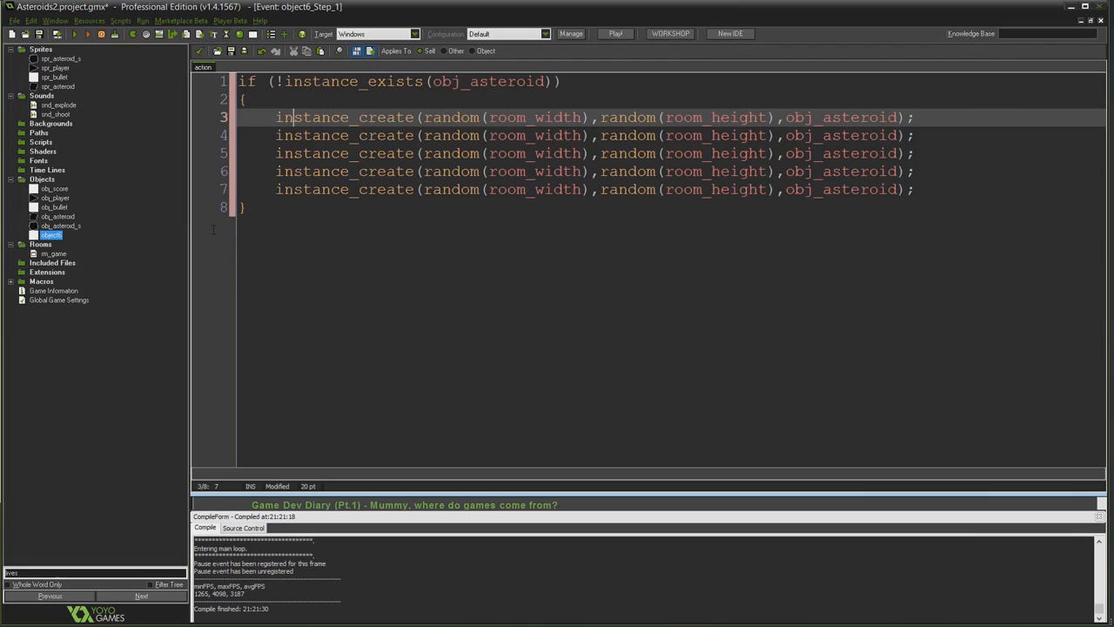
{"action": "left_click", "coordinate": [244, 207]}
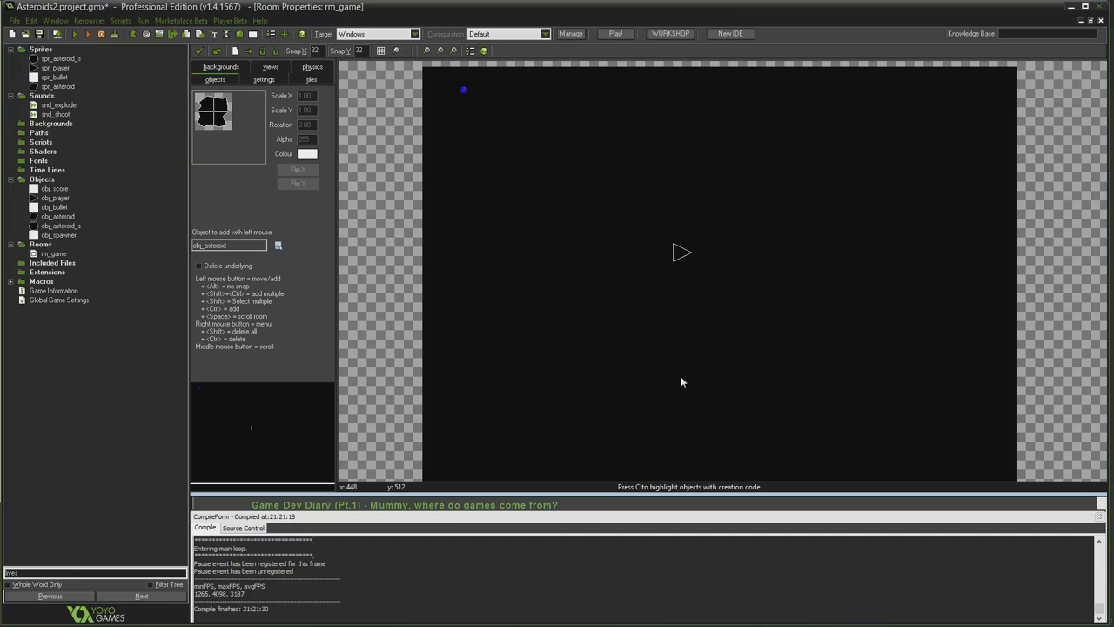
{"action": "mouse_move", "coordinate": [656, 265]}
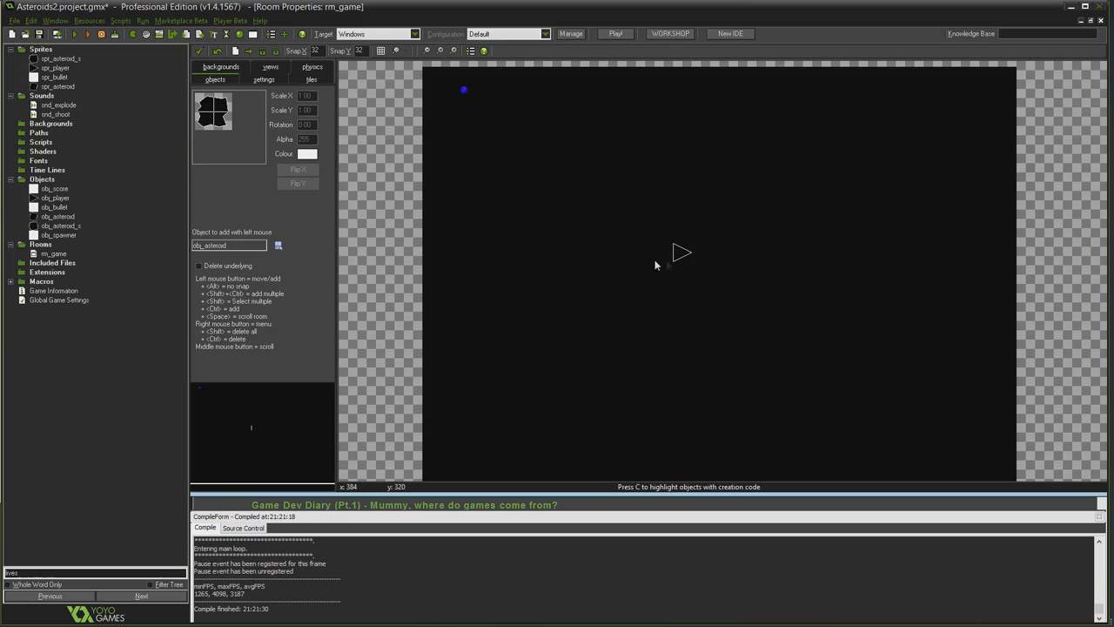
Step: Open obj_asteroid's Object Properties from the resource tree
{"action": "double_click", "coordinate": [58, 215]}
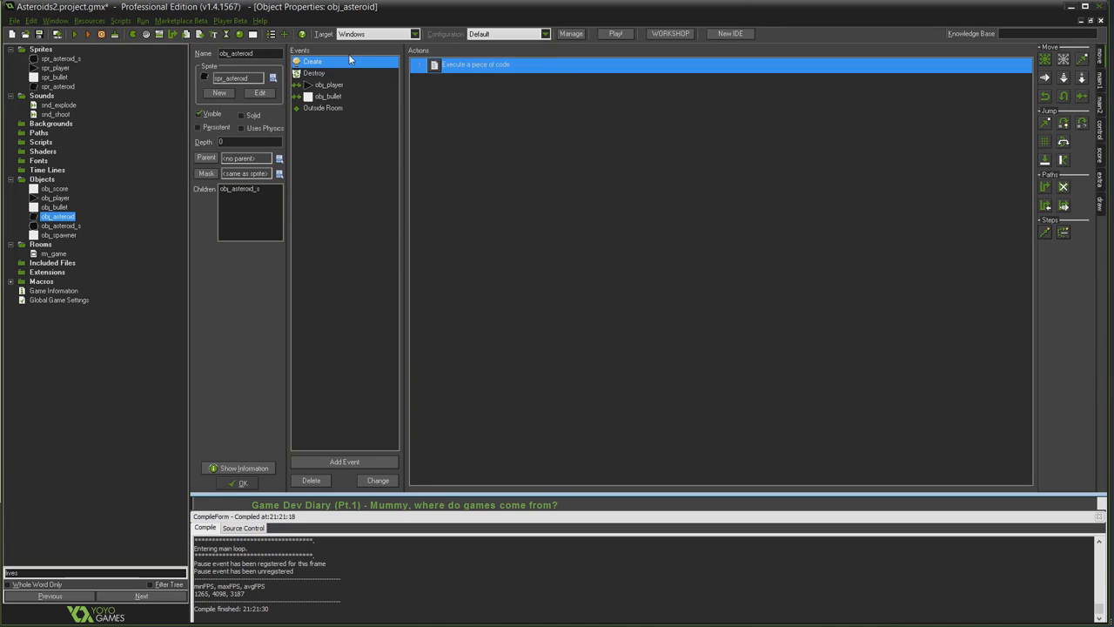
Step: Open the code action in obj_asteroid's Create event
{"action": "double_click", "coordinate": [475, 64]}
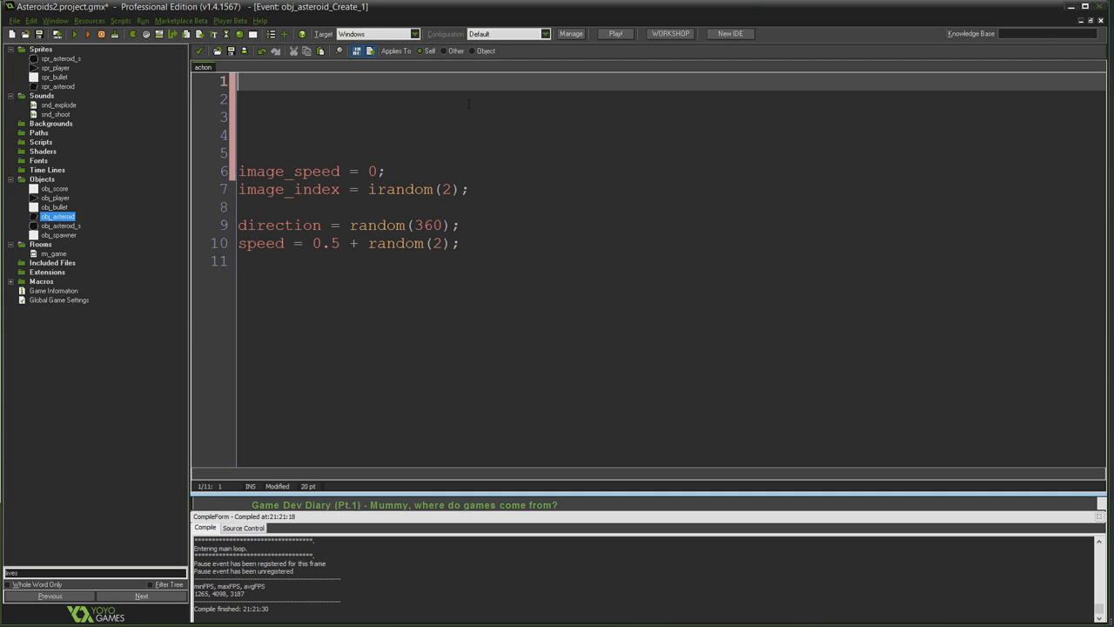
Step: Add while (place_meeting(x,y,obj_player)) re-rolling x and y to random room positions
{"action": "type", "text": "while"}
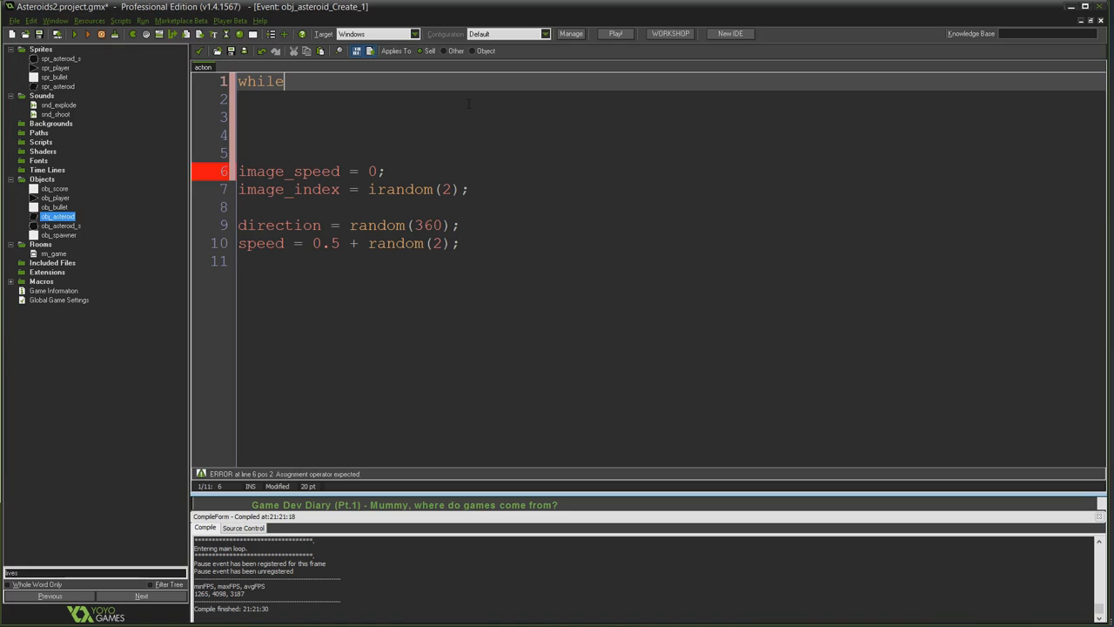
{"action": "type", "text": "()"}
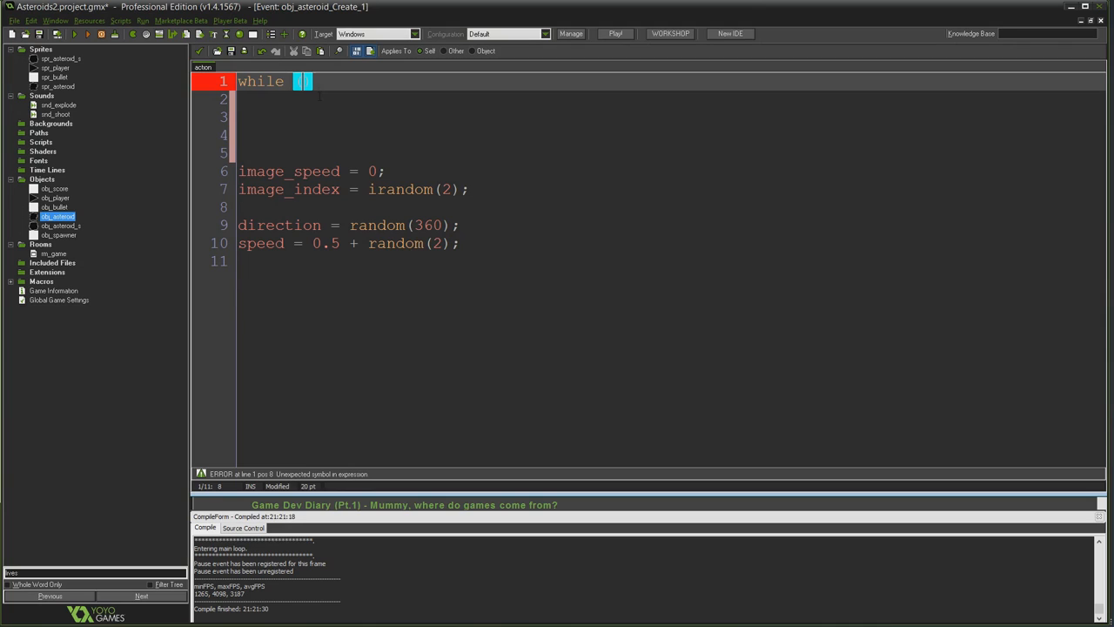
{"action": "type", "text": "()"}
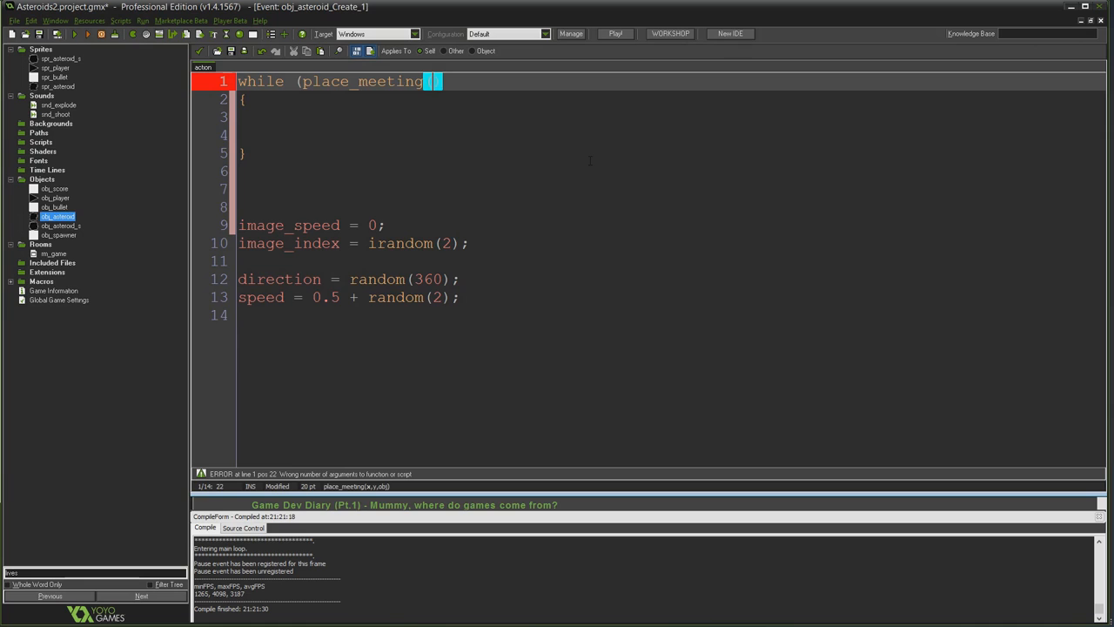
{"action": "type", "text": "x,y,obj_player)"}
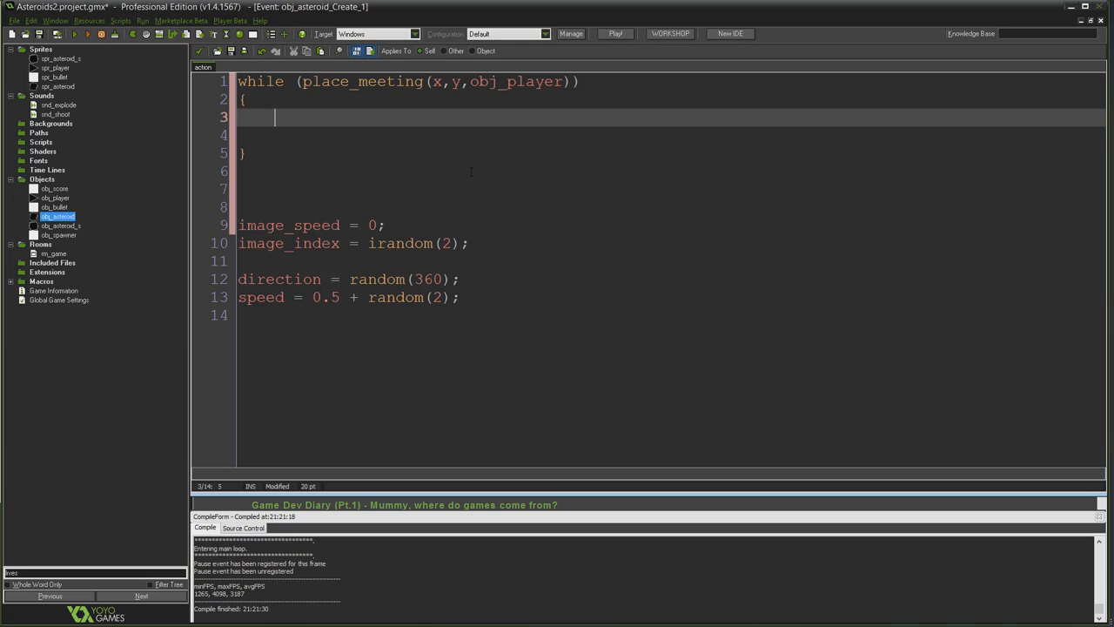
{"action": "type", "text": "x = random(room_width);"}
{"action": "left_click", "coordinate": [671, 135]}
{"action": "type", "text": "y = random("}
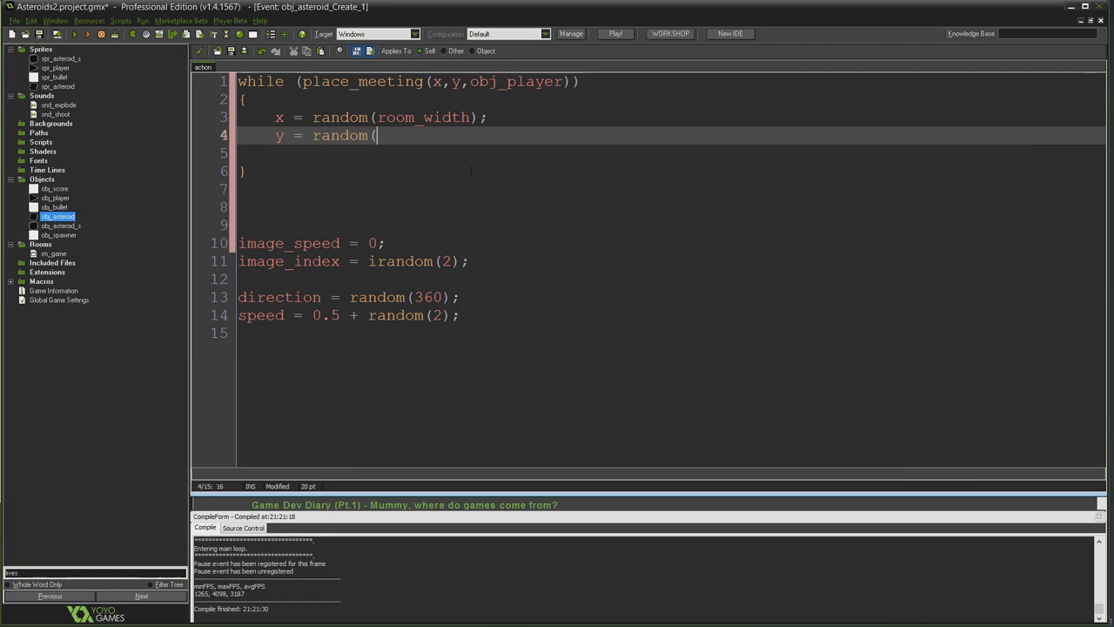
{"action": "type", "text": "room_height);"}
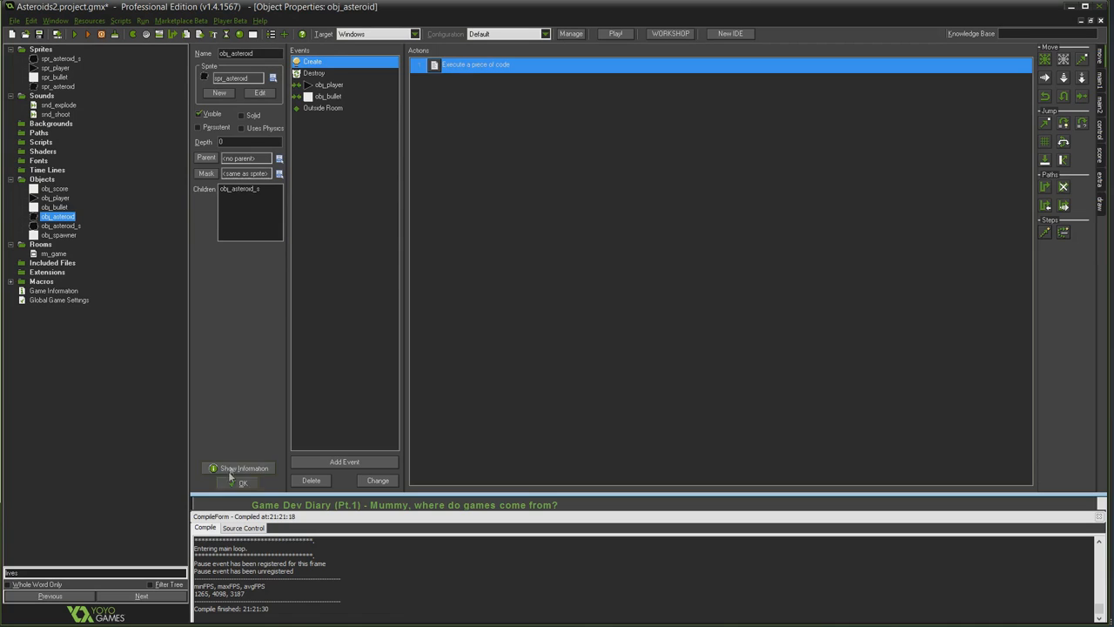
Step: Close obj_asteroid's code and properties, returning to the rm_game room
{"action": "double_click", "coordinate": [52, 253]}
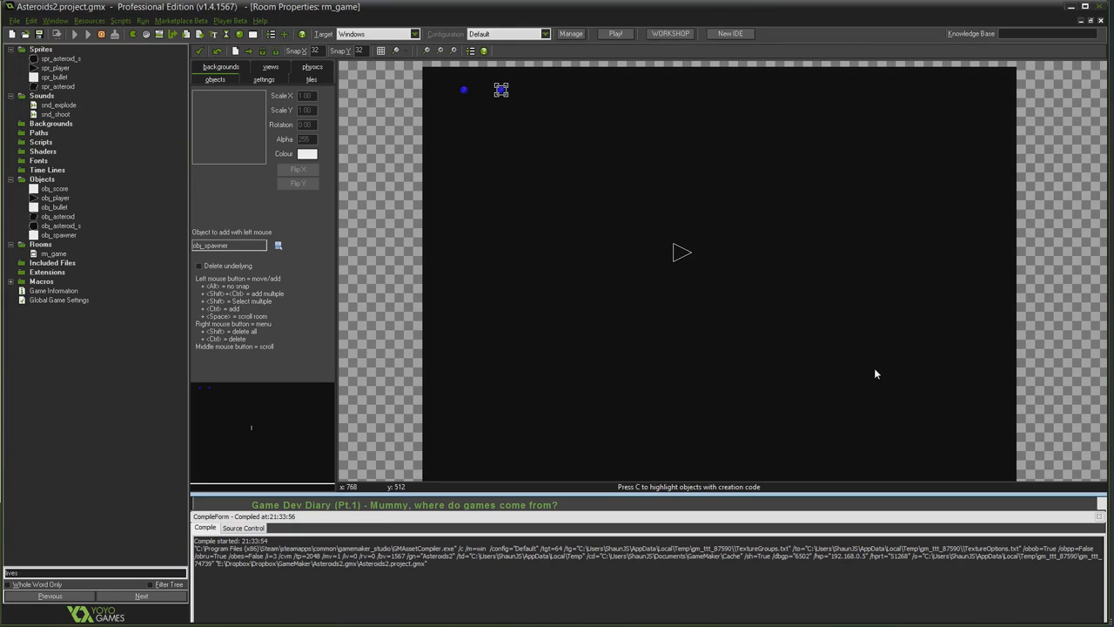
Step: Compile and run the game with obj_spawner placed in rm_game
{"action": "left_click", "coordinate": [615, 33]}
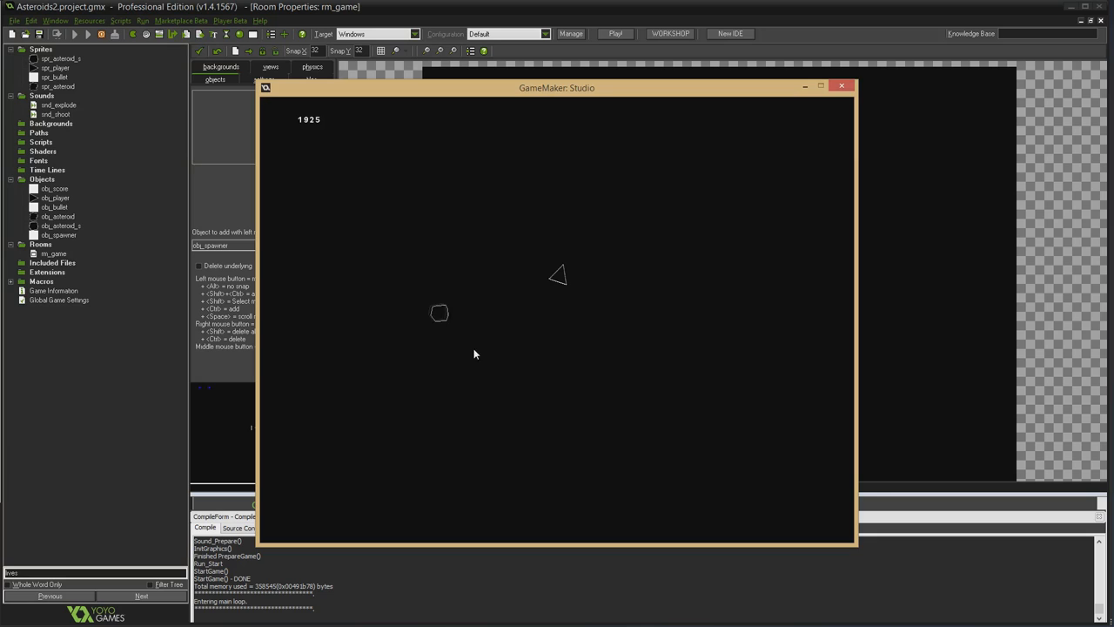
{"action": "mouse_move", "coordinate": [625, 300]}
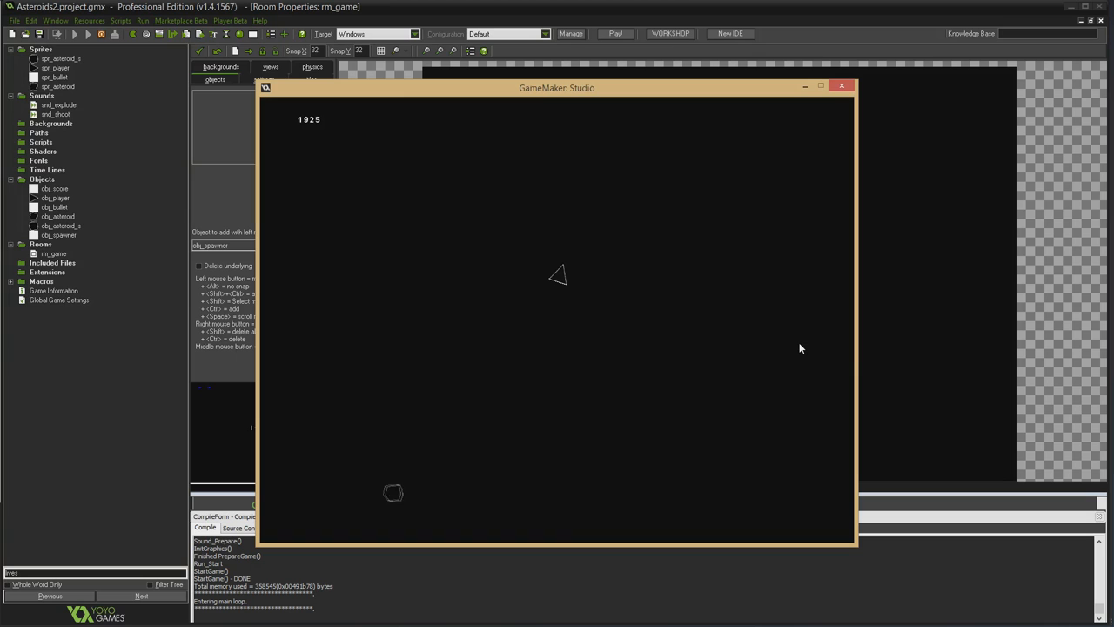
{"action": "left_click", "coordinate": [840, 86]}
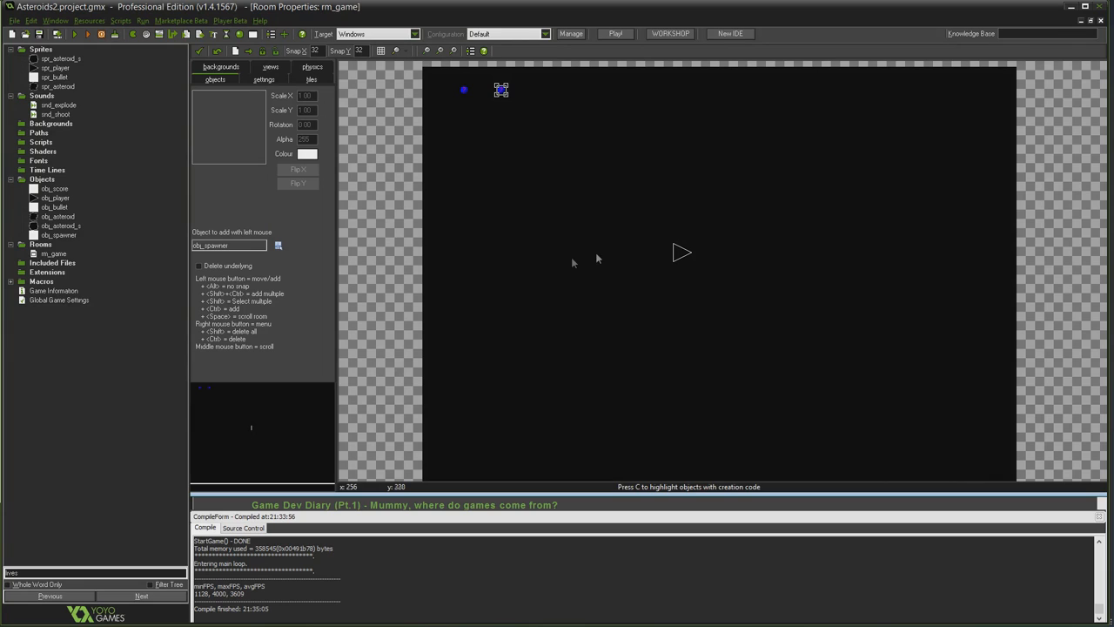
{"action": "mouse_move", "coordinate": [537, 346]}
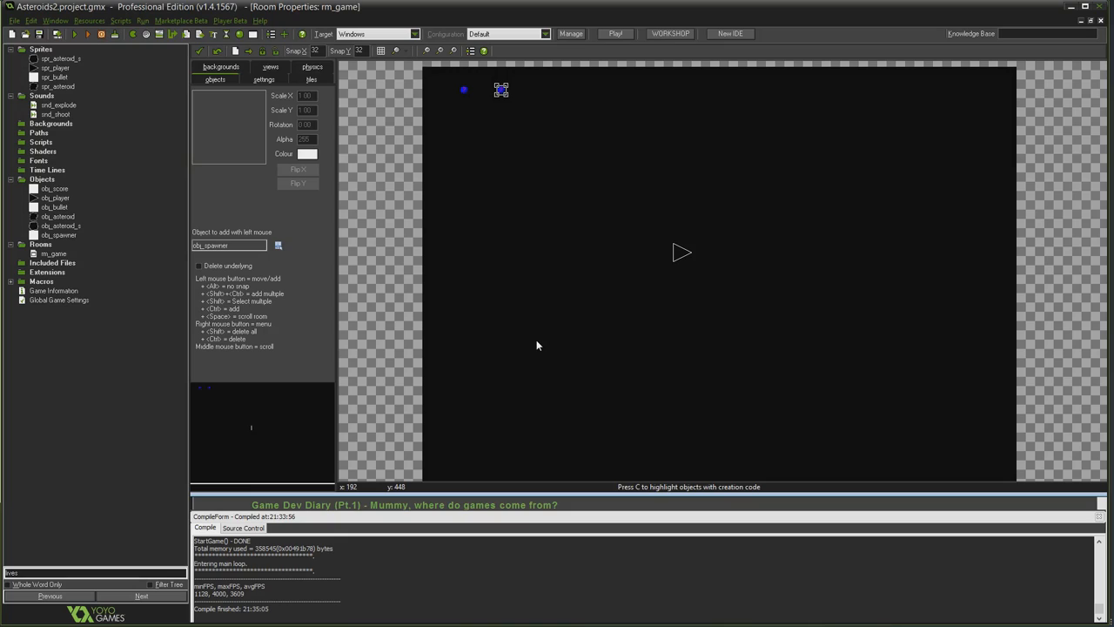